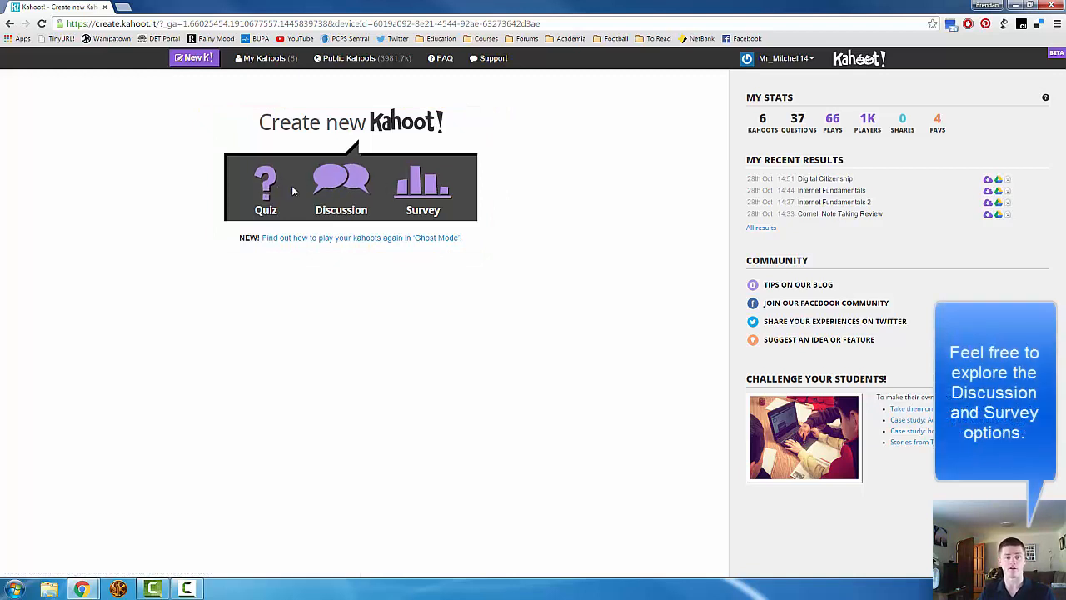
Choose Quiz and create it with the name 'Addition'.
click(267, 183)
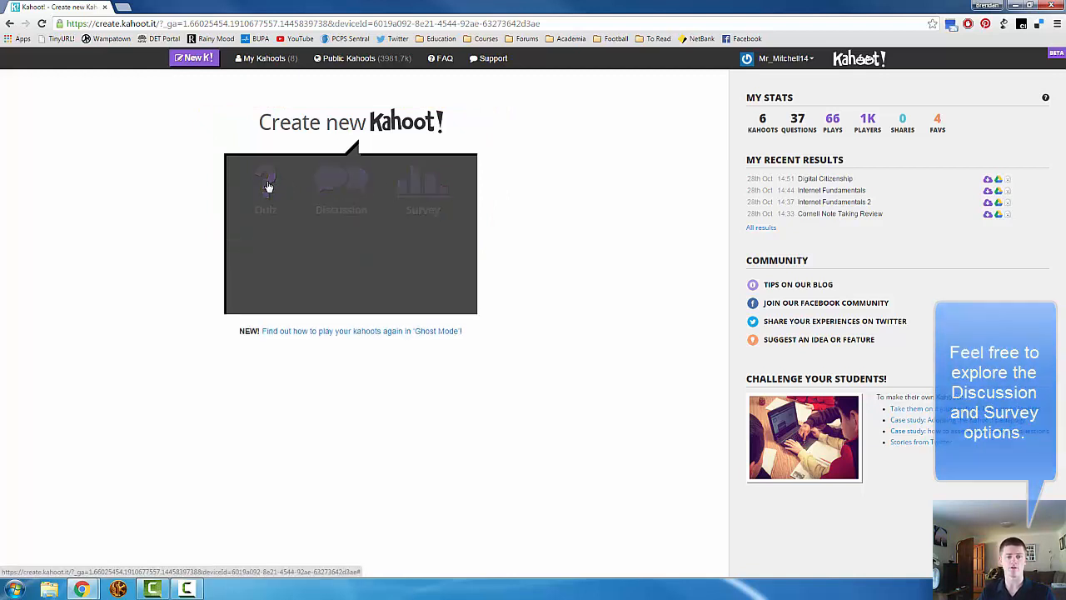
click(265, 183)
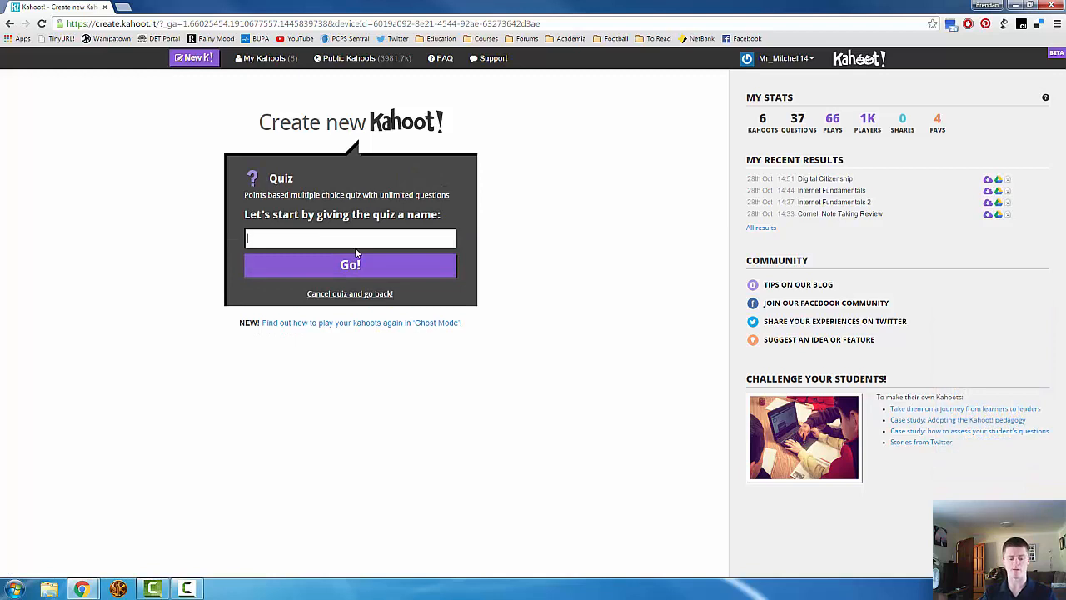
text(B)
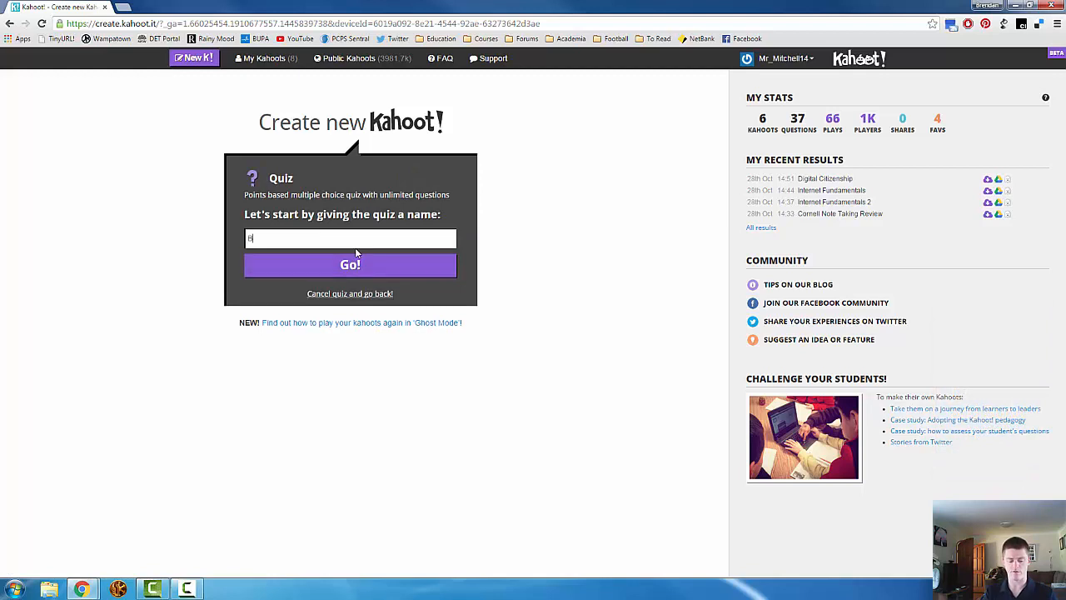
text(Addition)
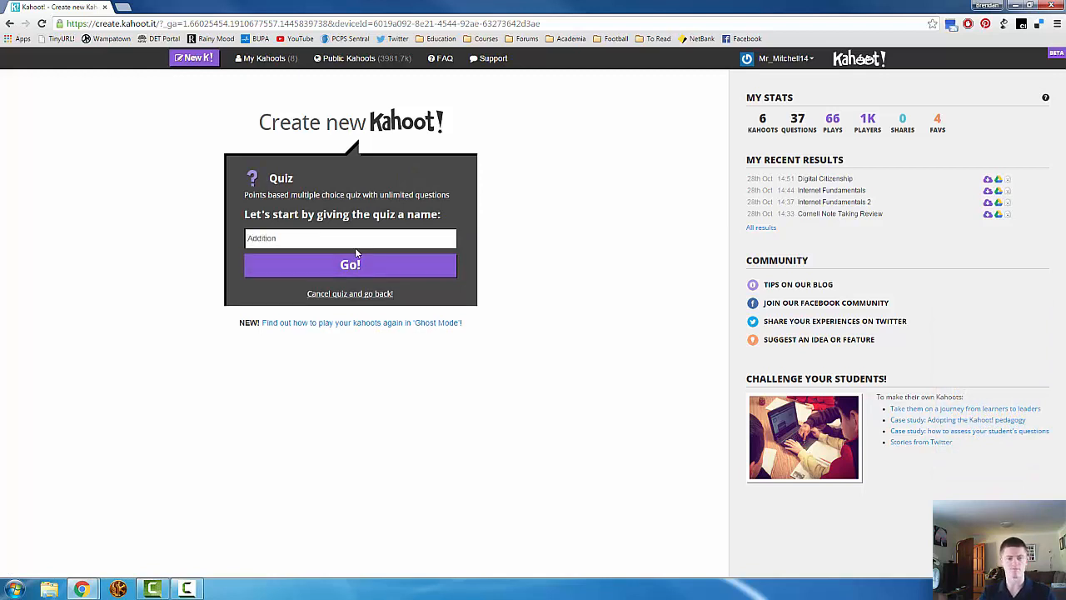
click(349, 265)
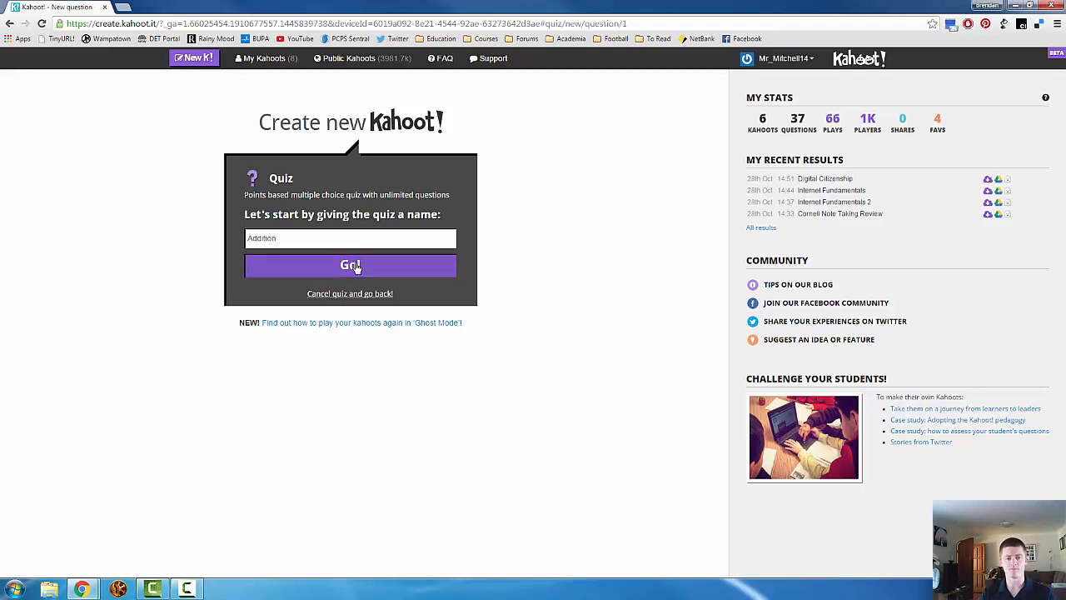
Enter 'What is 7+10' as the text of Question 1.
click(349, 265)
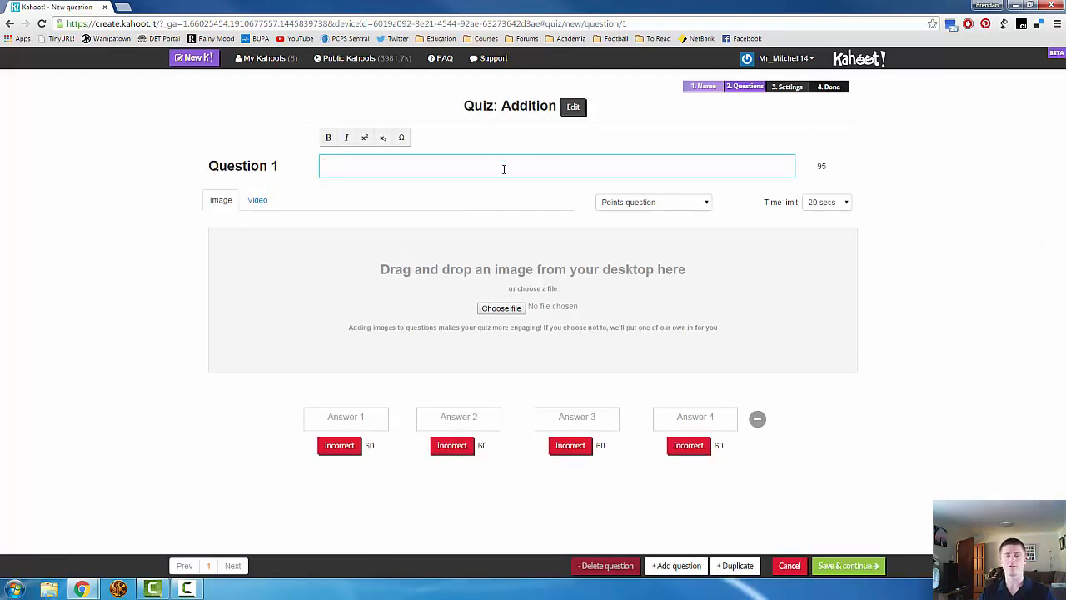
mouse_move(503, 163)
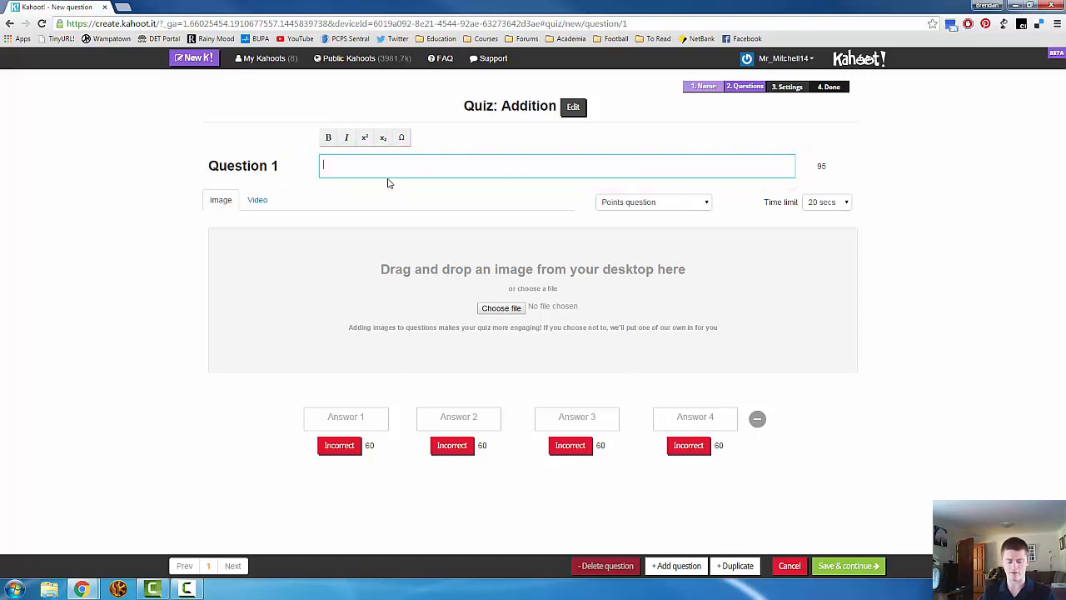
text(What is 7)
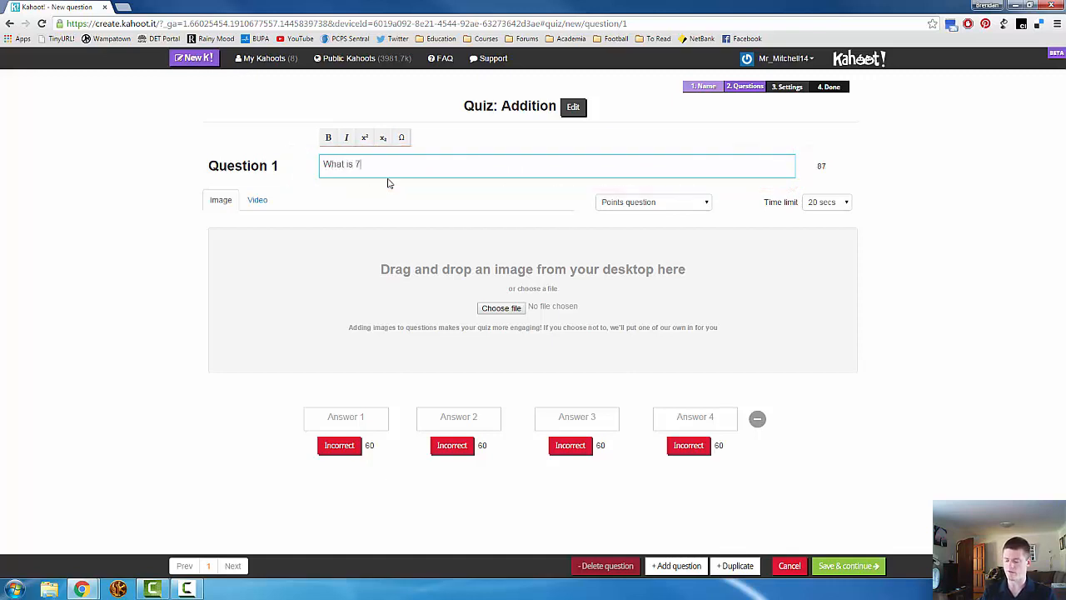
text(+10)
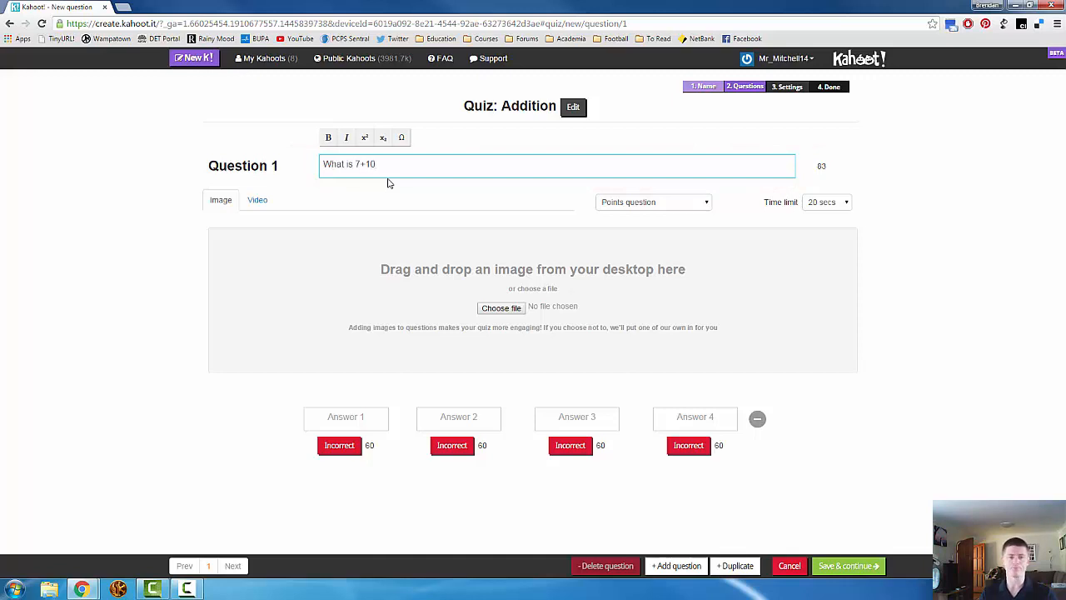
mouse_move(408, 188)
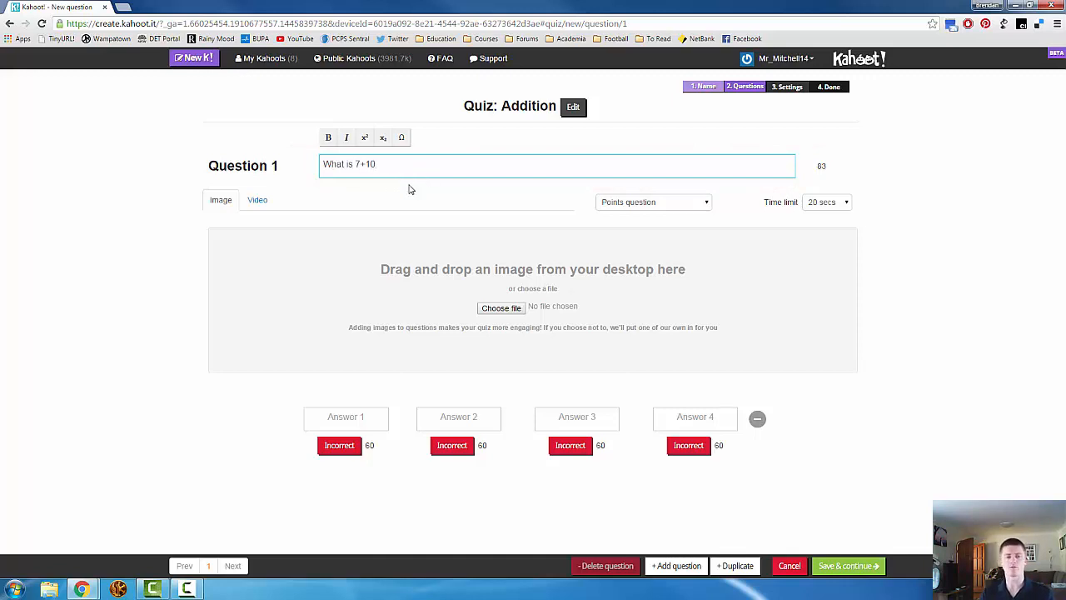
mouse_move(509, 286)
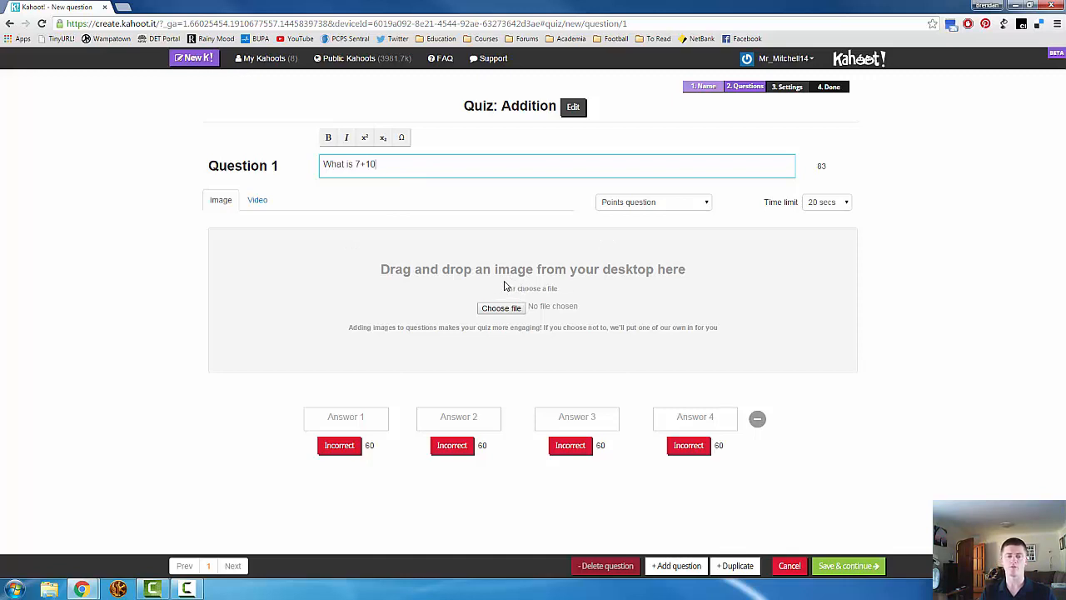
mouse_move(529, 283)
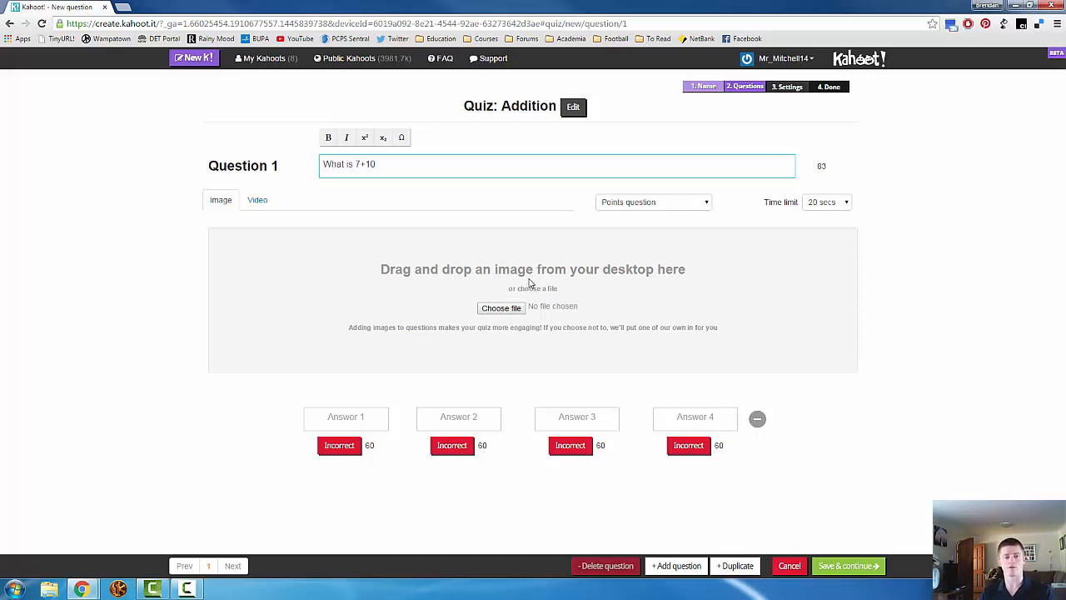
mouse_move(533, 283)
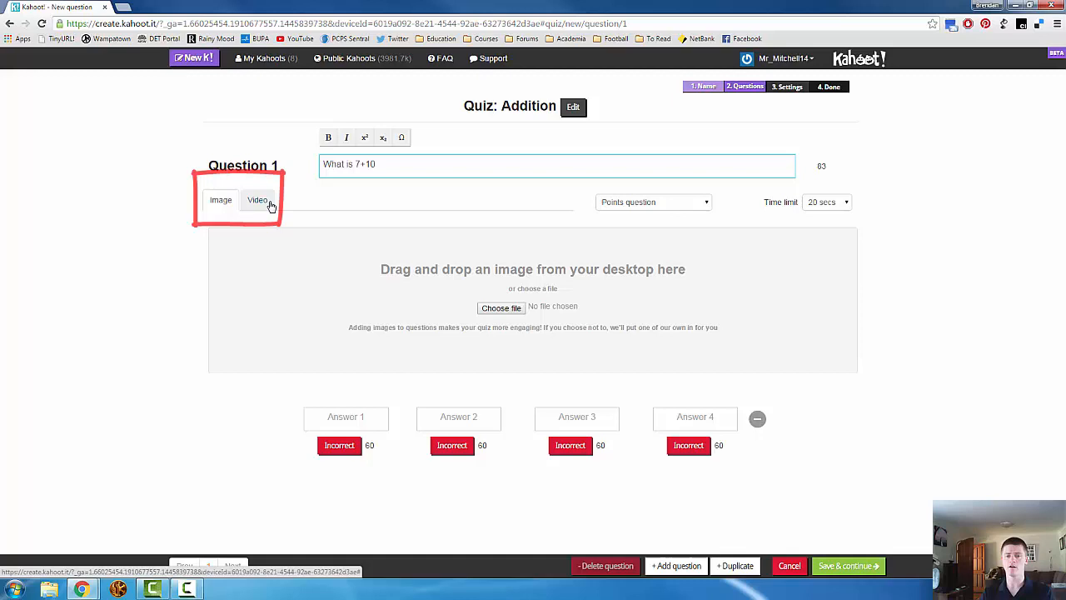
Keep Question 1 a points question and set its time limit to 10 secs.
click(653, 202)
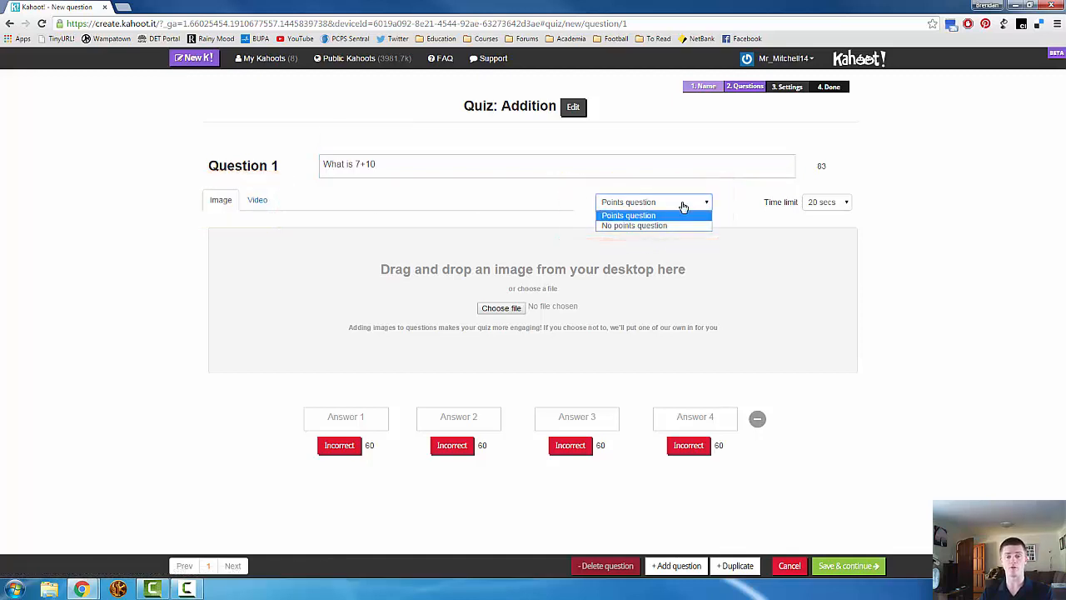
click(826, 202)
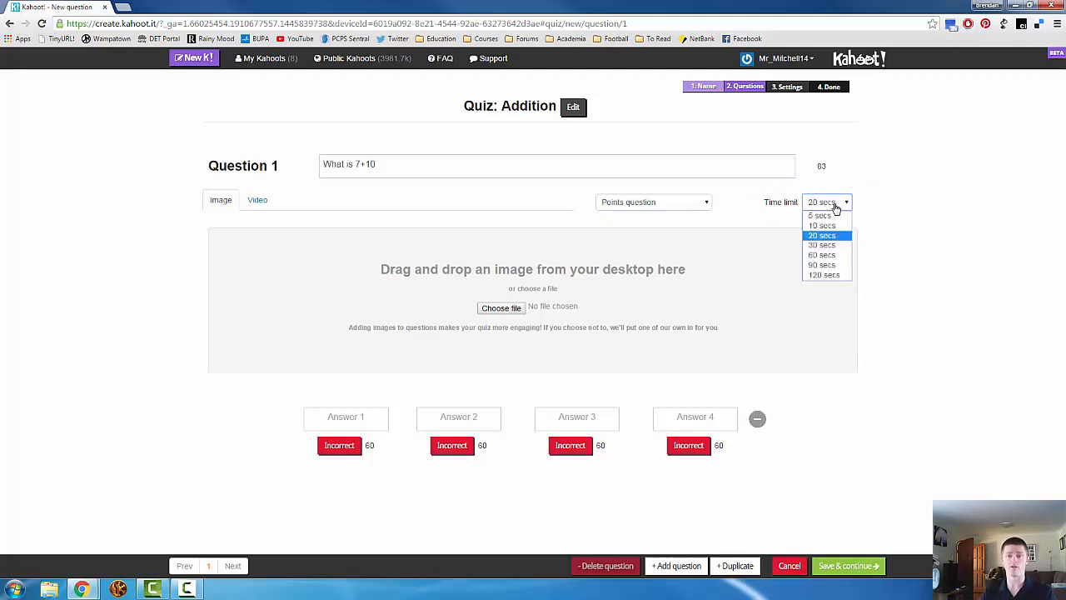
mouse_move(823, 225)
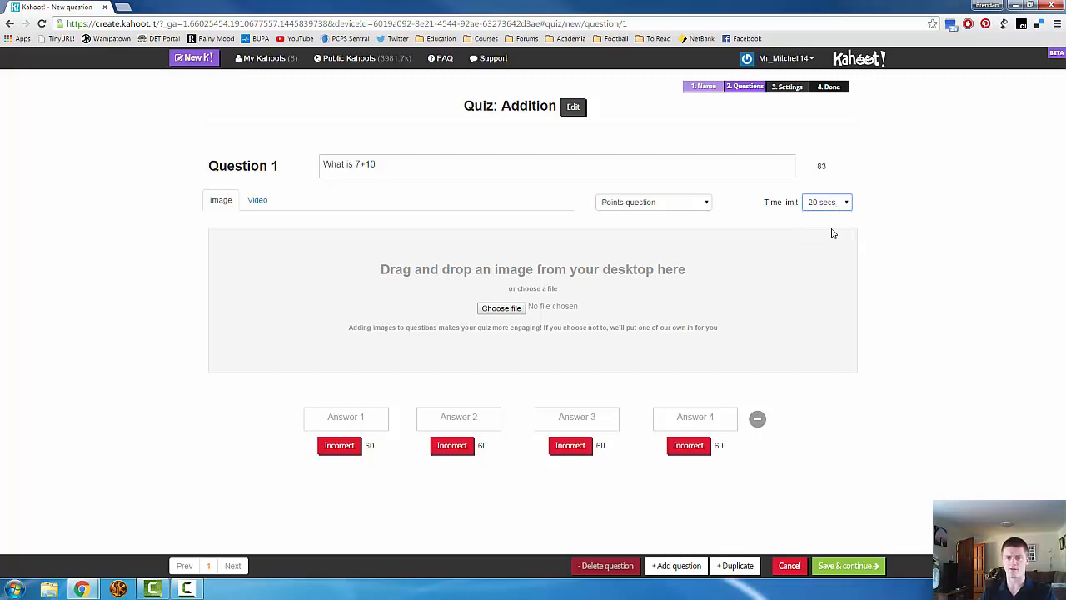
click(826, 201)
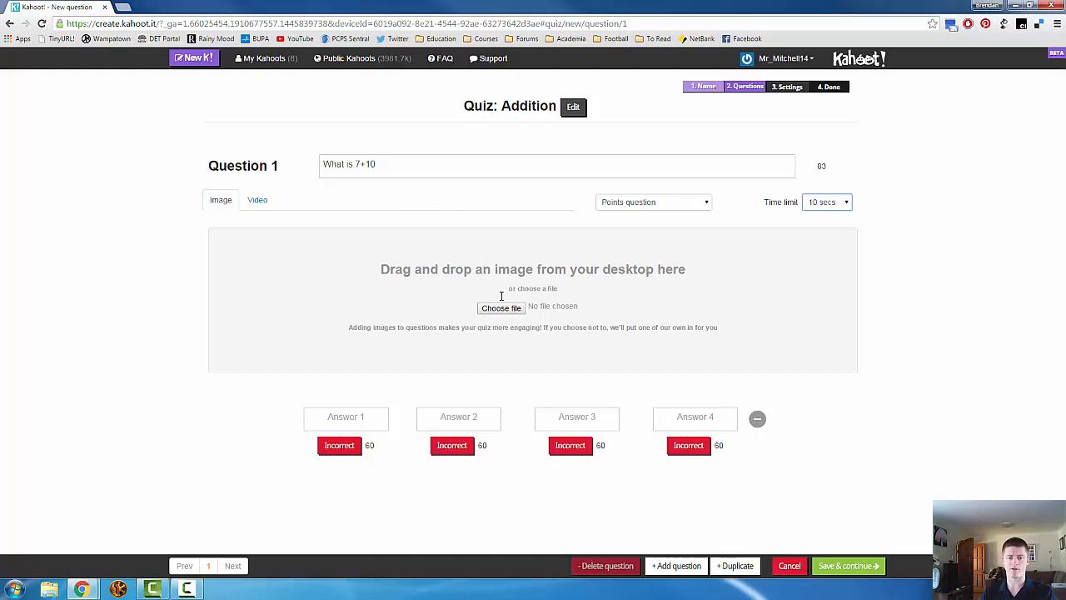
click(346, 416)
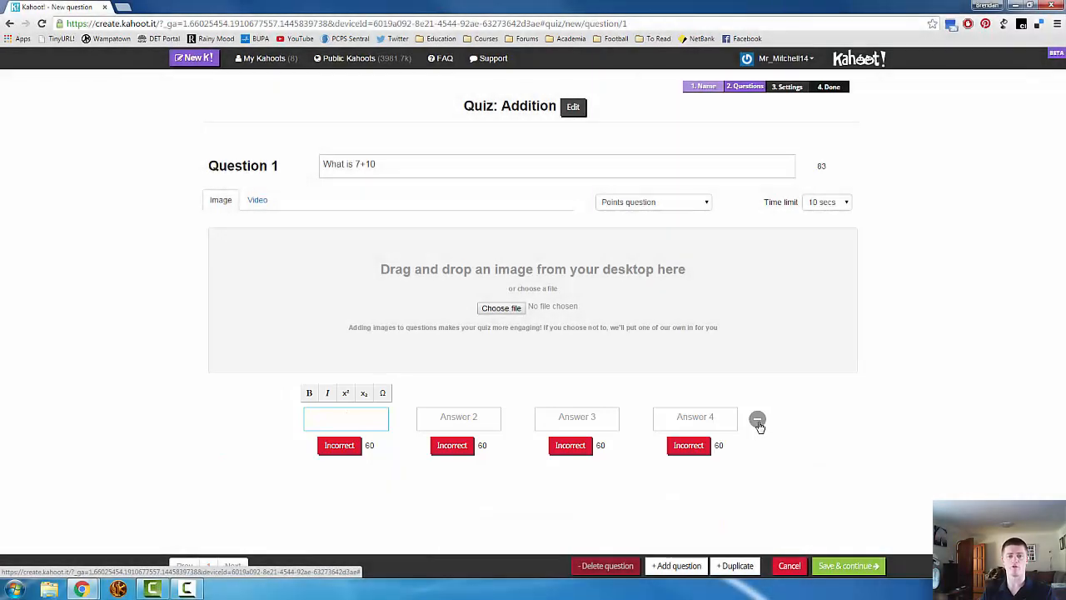
click(347, 418)
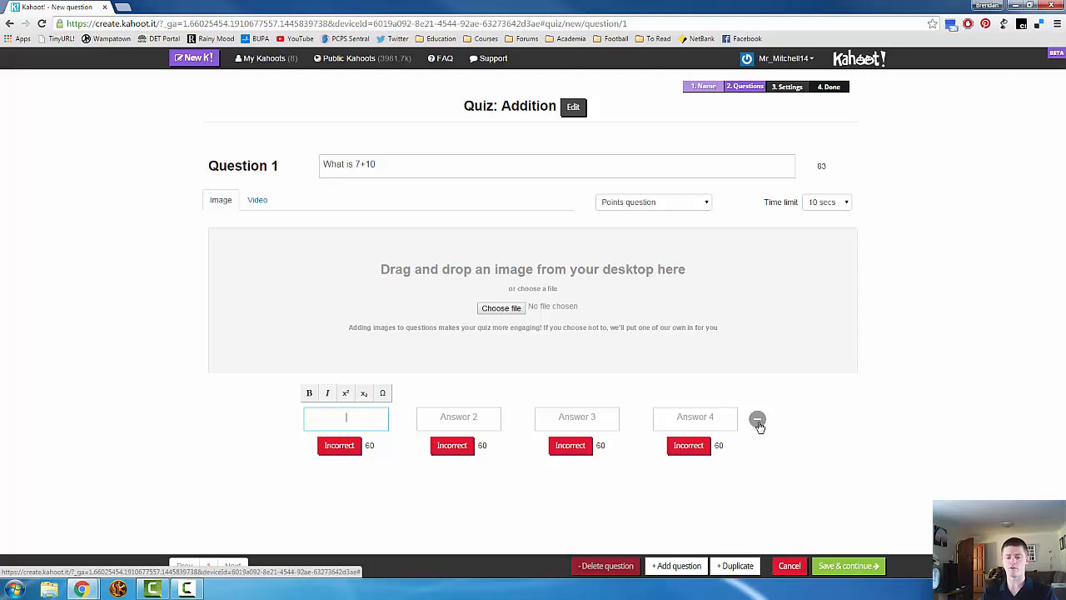
click(756, 420)
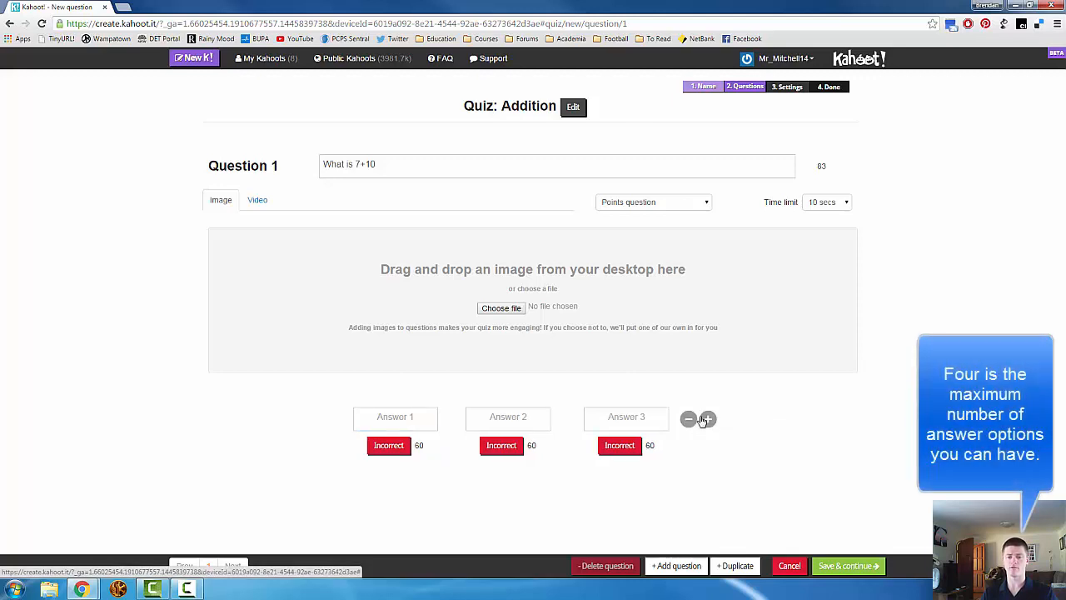
click(688, 420)
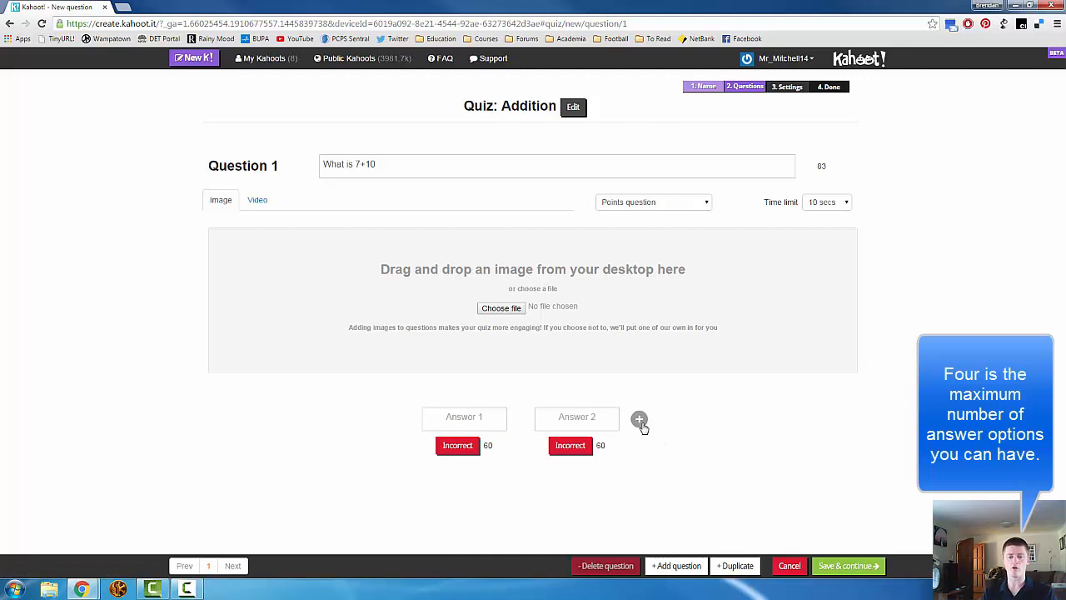
click(640, 420)
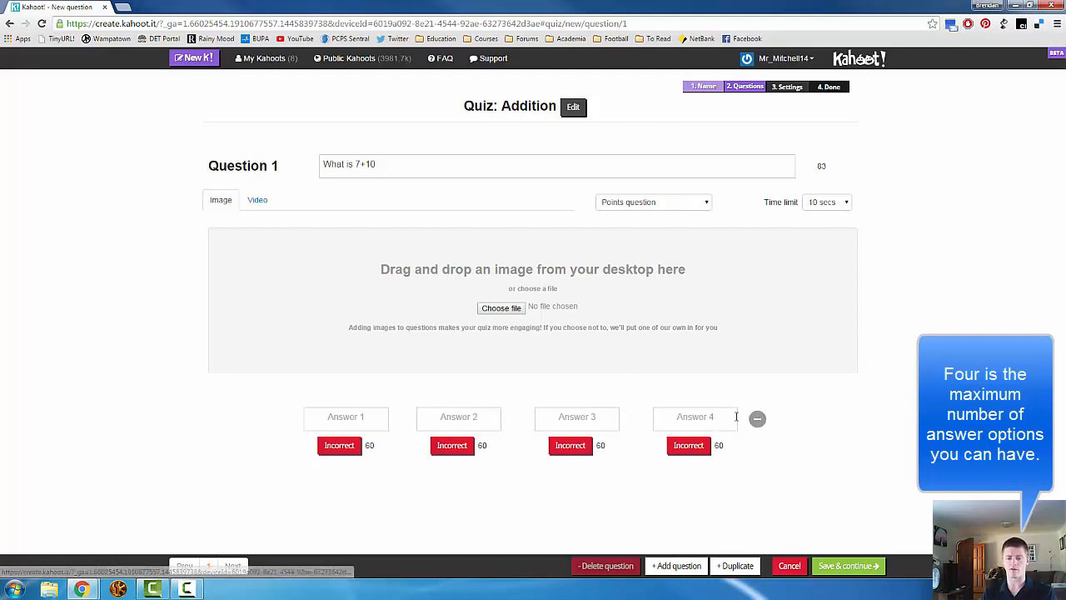
click(346, 417)
text(1)
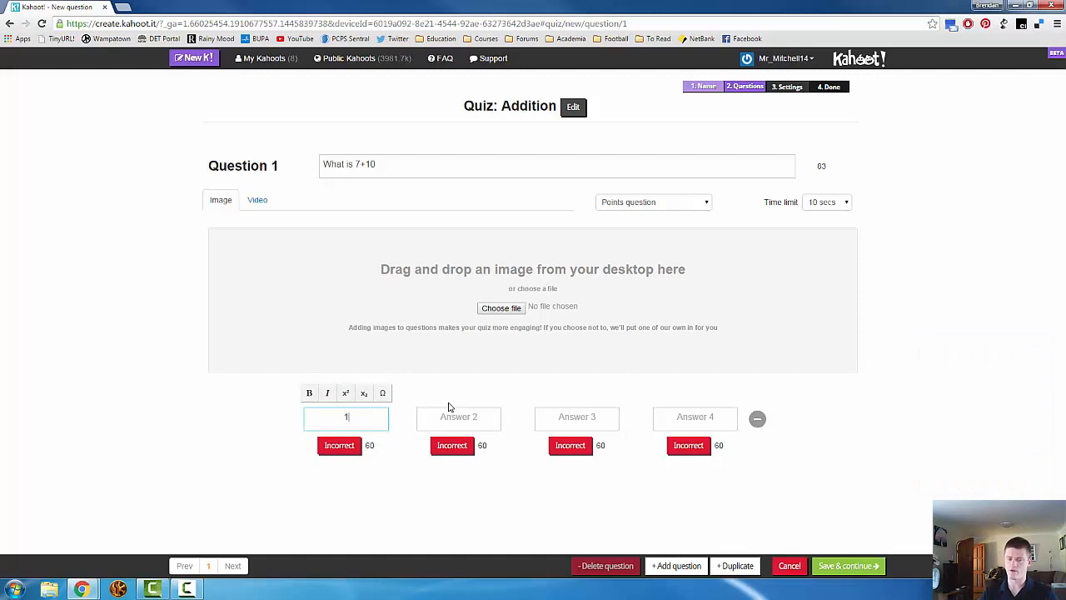
Enter 15 as Answer 4 and toggle 17 to be the correct answer.
click(459, 416)
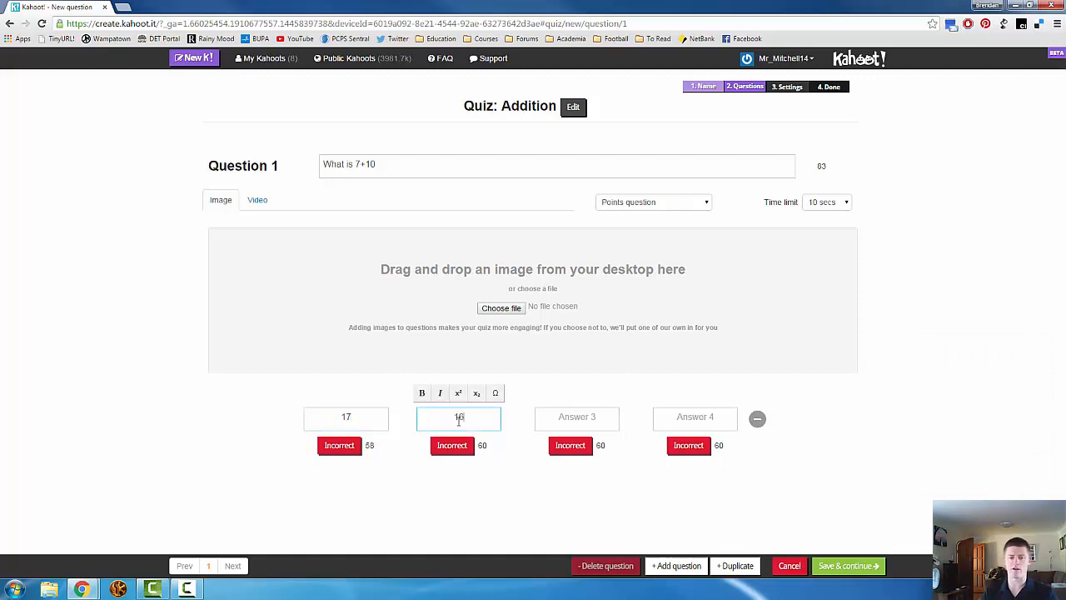
click(576, 416)
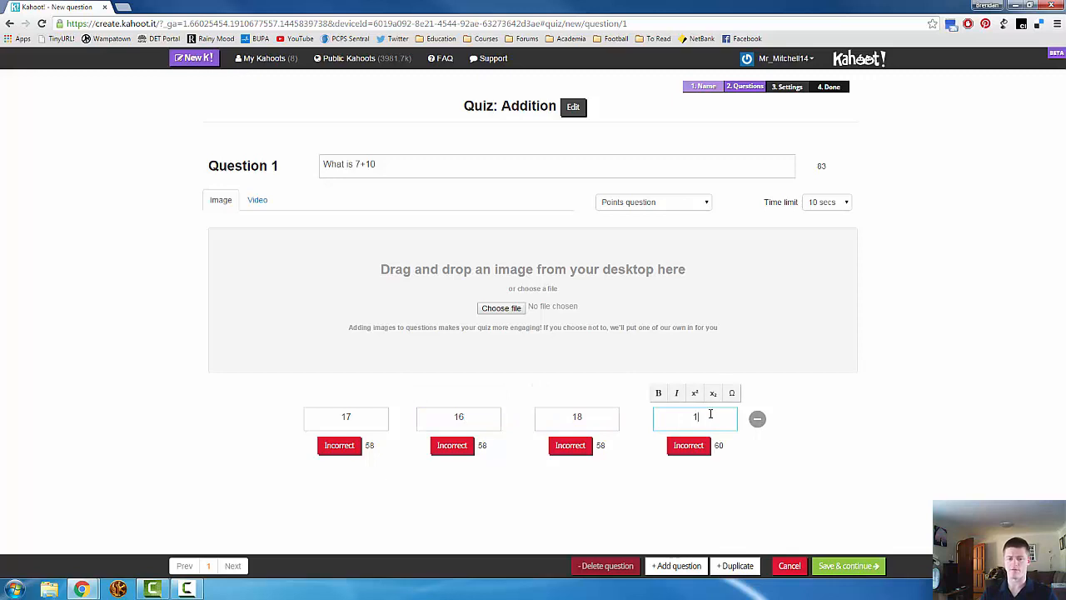
text(5)
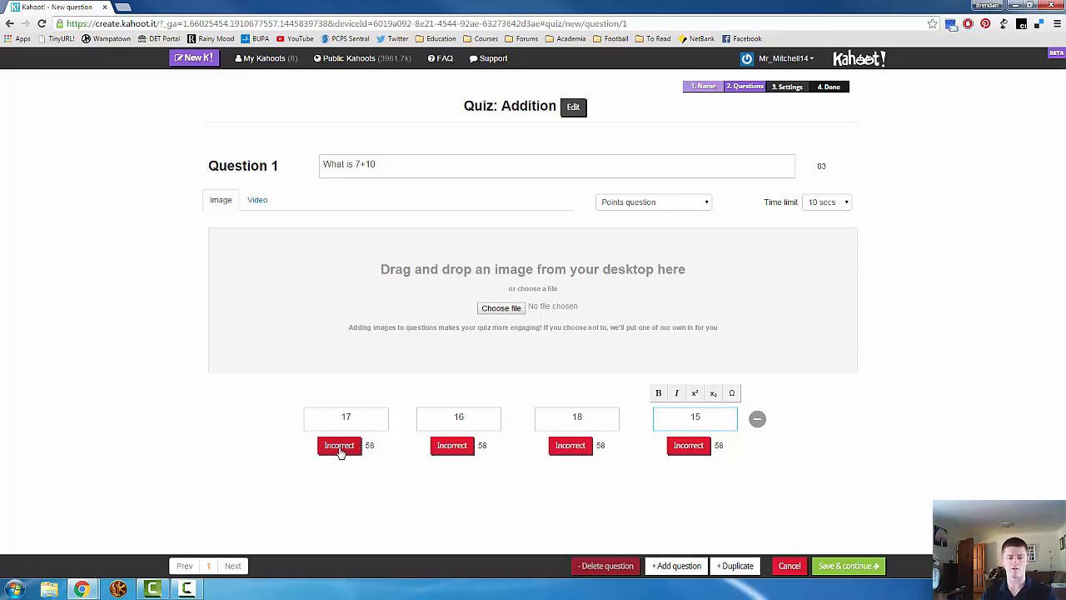
click(339, 445)
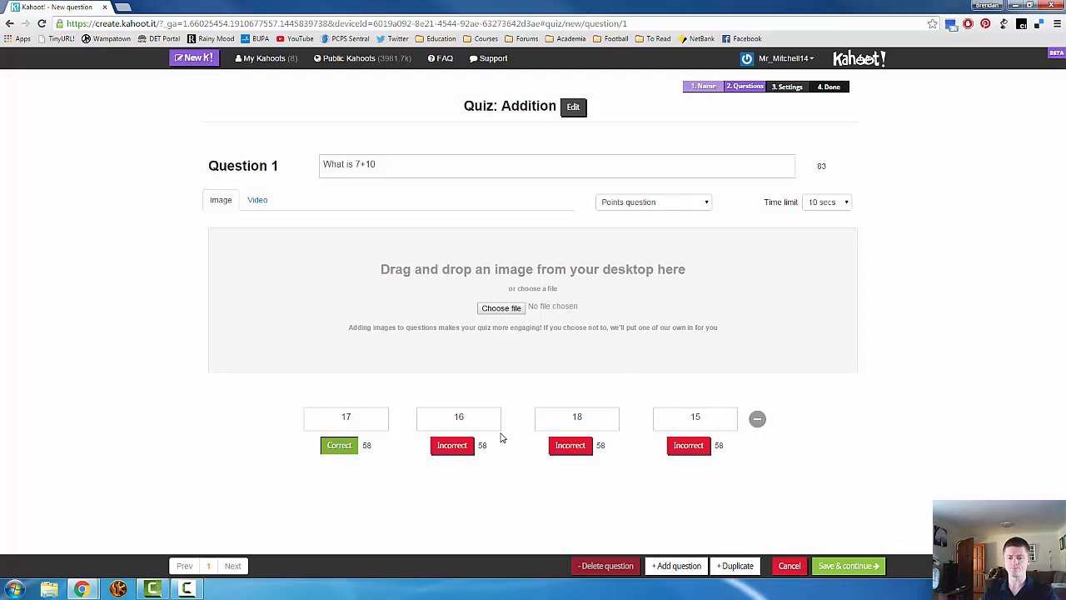
mouse_move(667, 268)
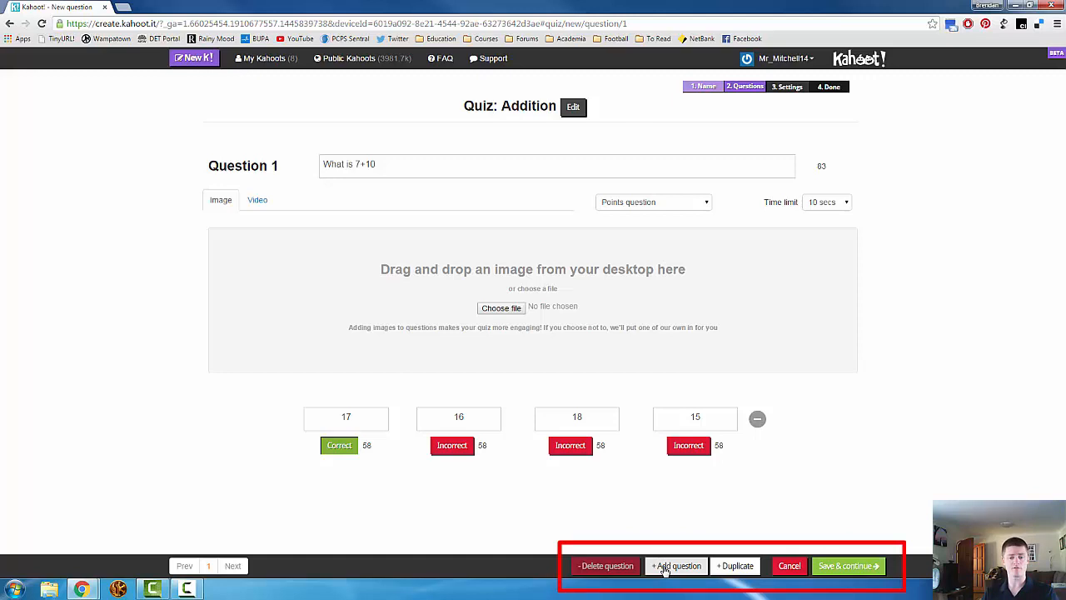
mouse_move(737, 567)
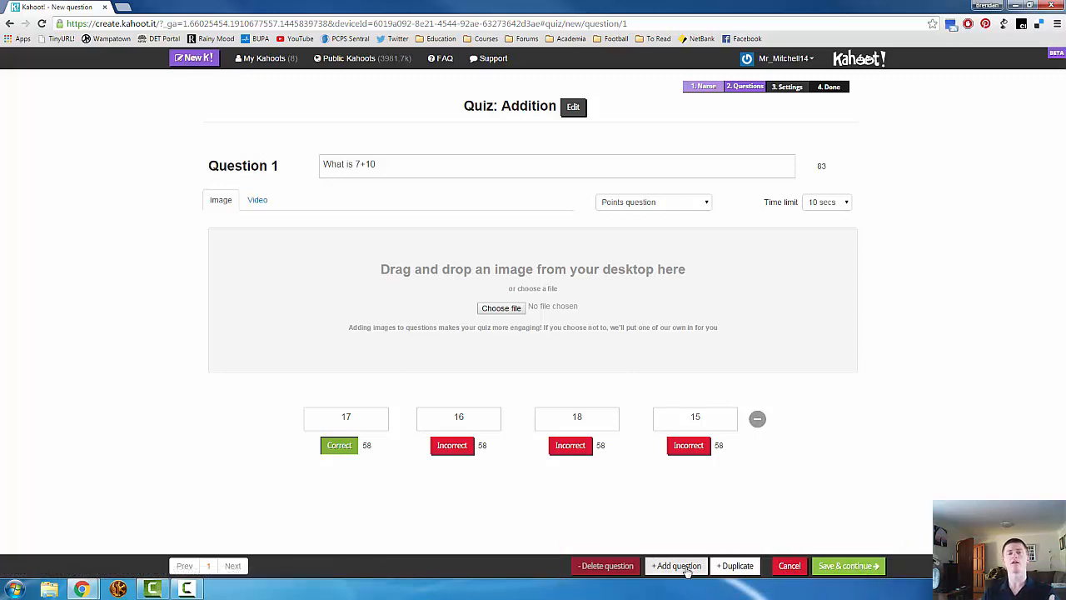
Add a blank Question 2 to the quiz after the 7+10 question.
click(677, 567)
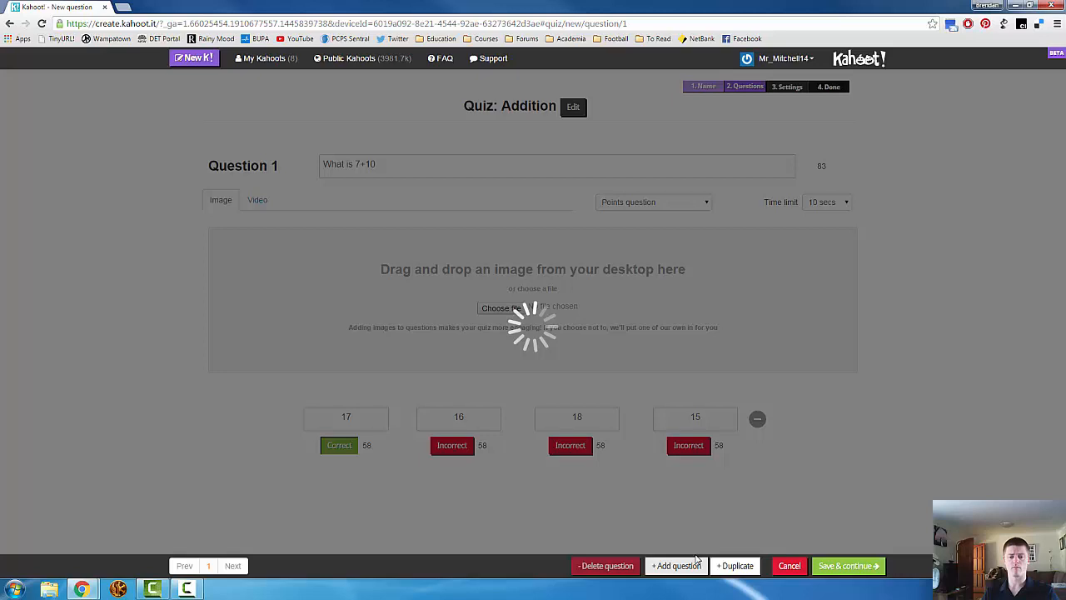
click(677, 566)
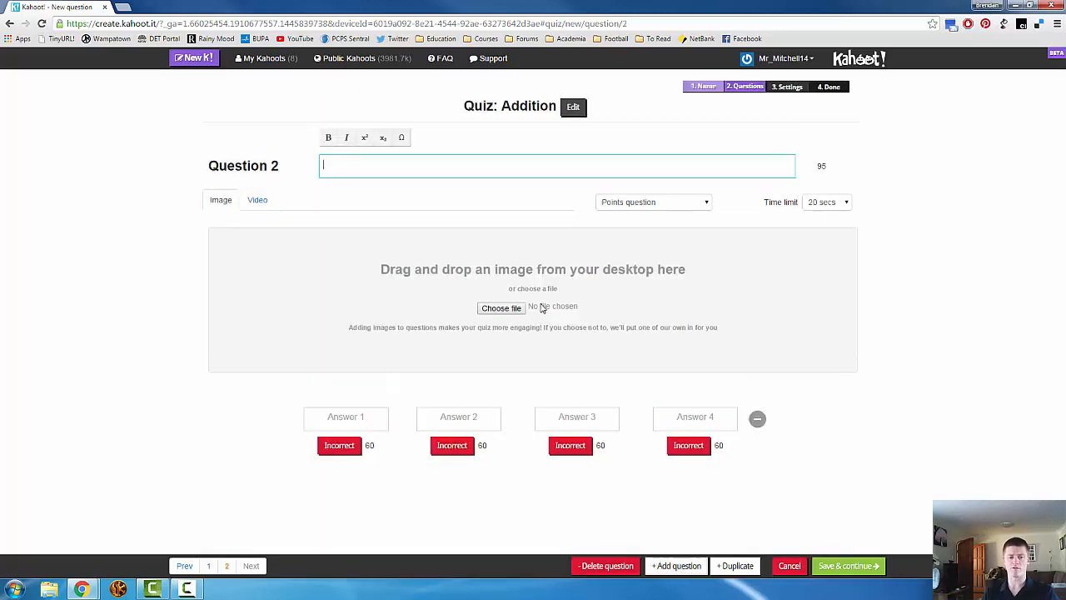
mouse_move(563, 237)
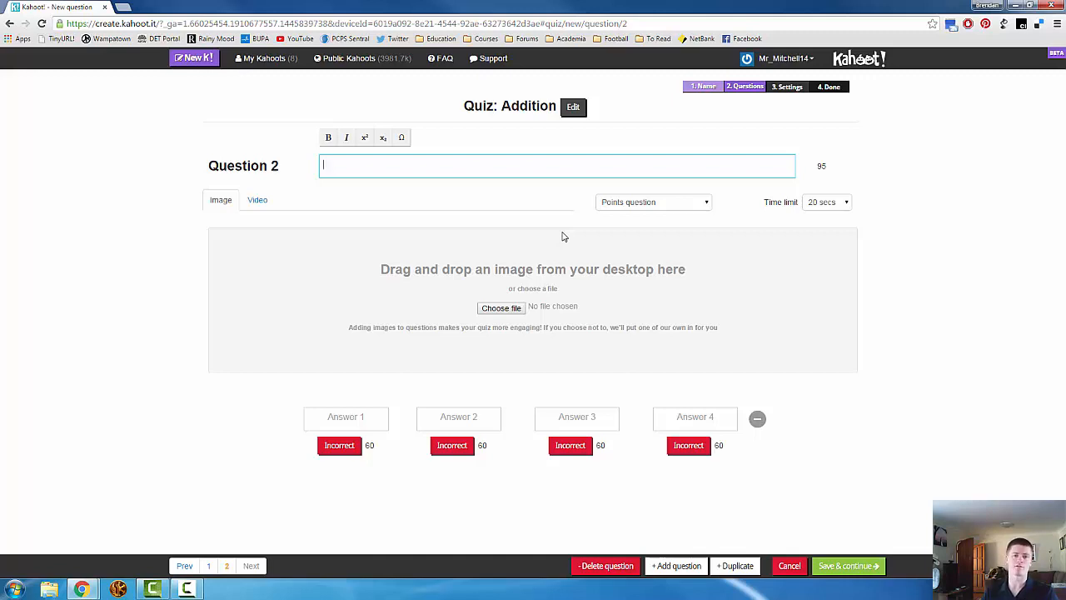
mouse_move(580, 553)
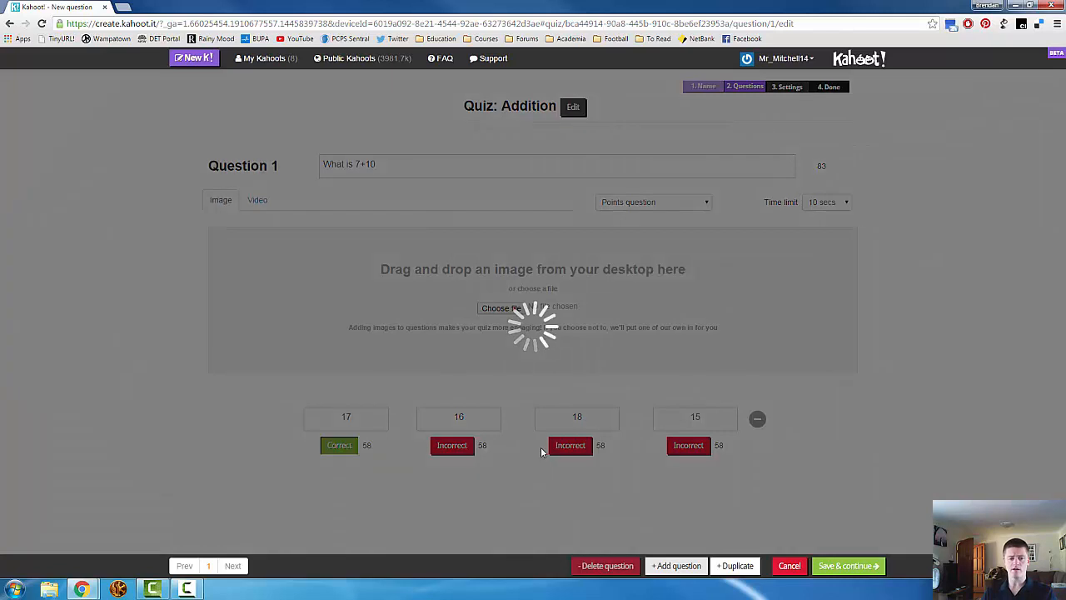
click(250, 567)
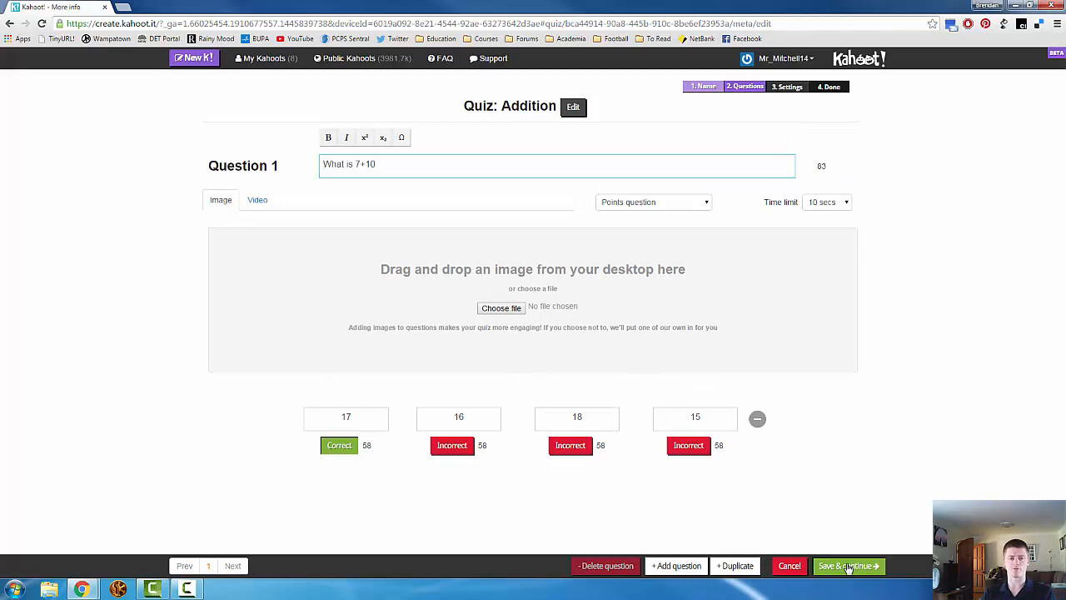
Save the questions and set Privacy to Private on the quiz settings page.
click(848, 566)
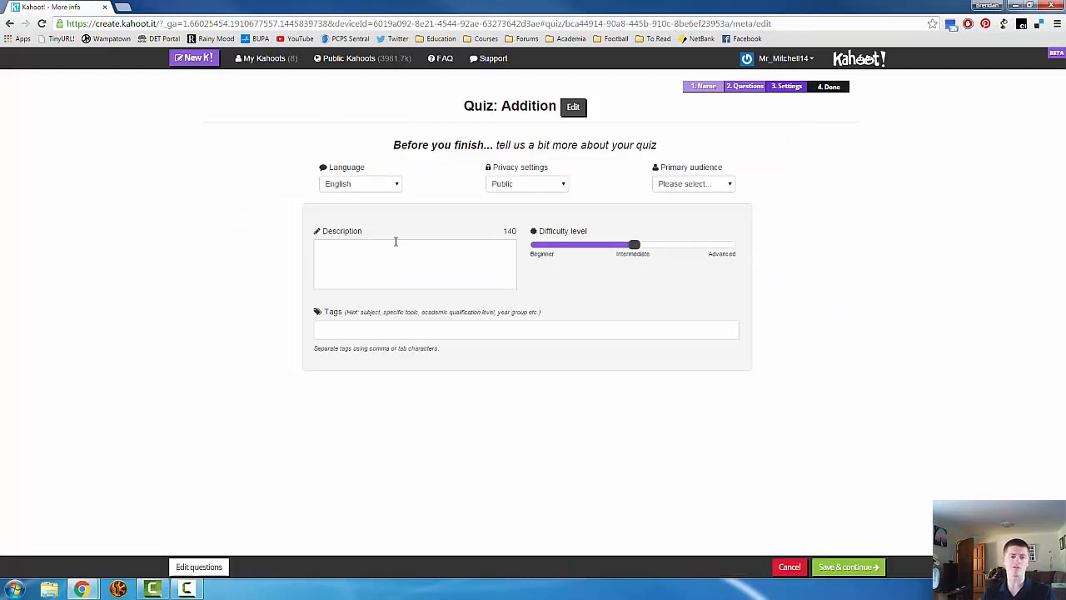
mouse_move(491, 204)
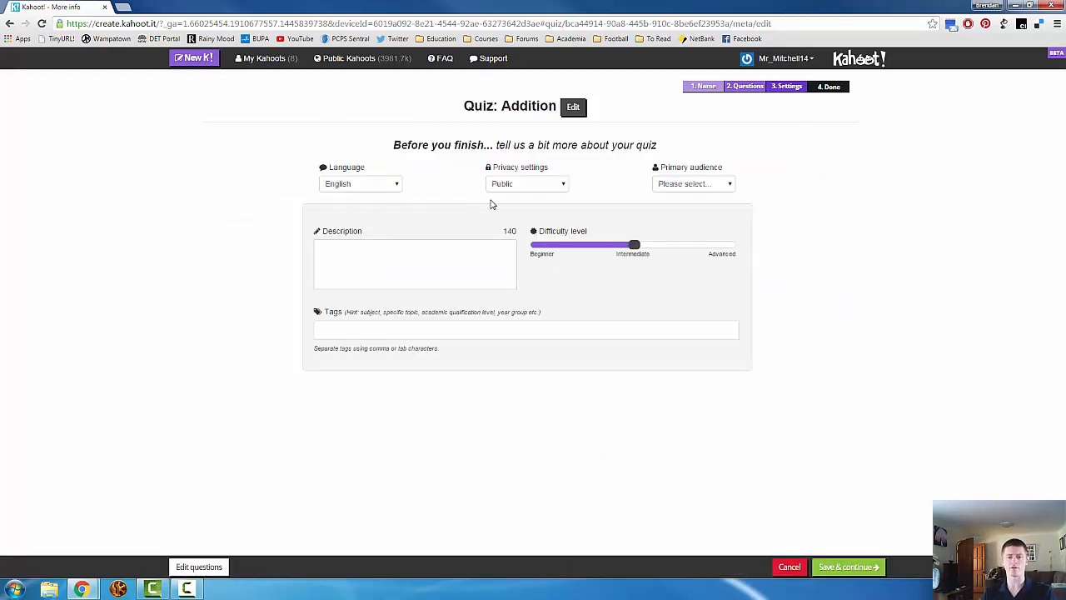
click(693, 184)
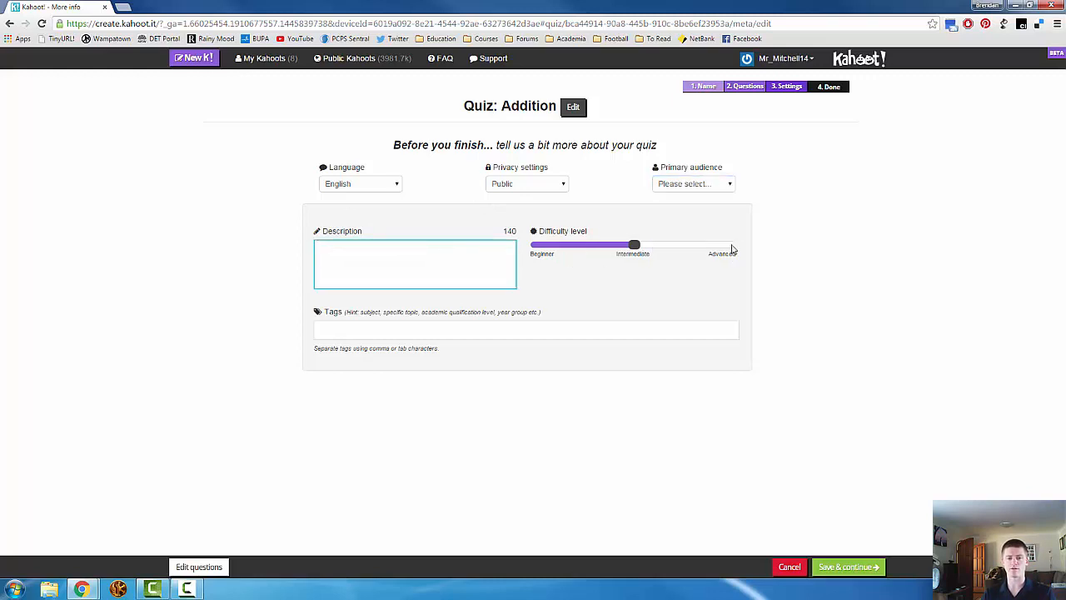
click(525, 330)
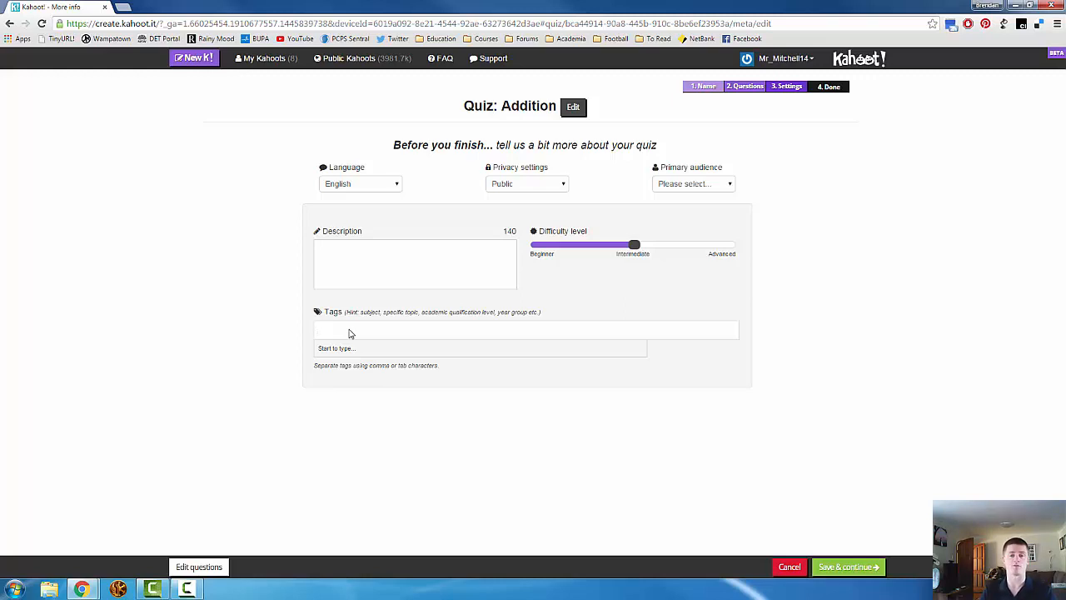
click(526, 330)
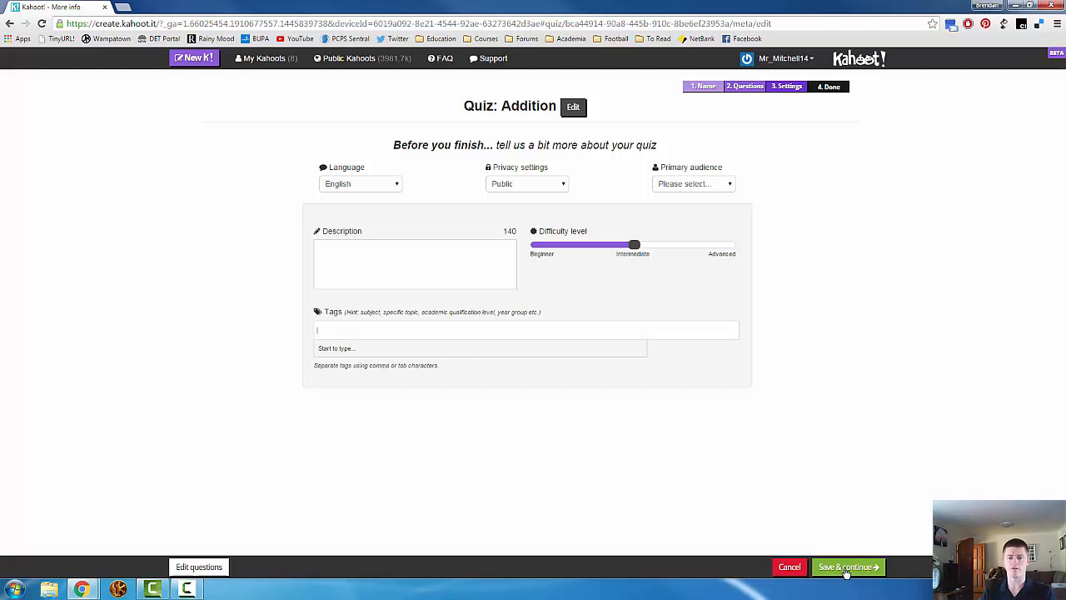
After the error, choose School as primary audience and continue to the cover image step.
click(846, 566)
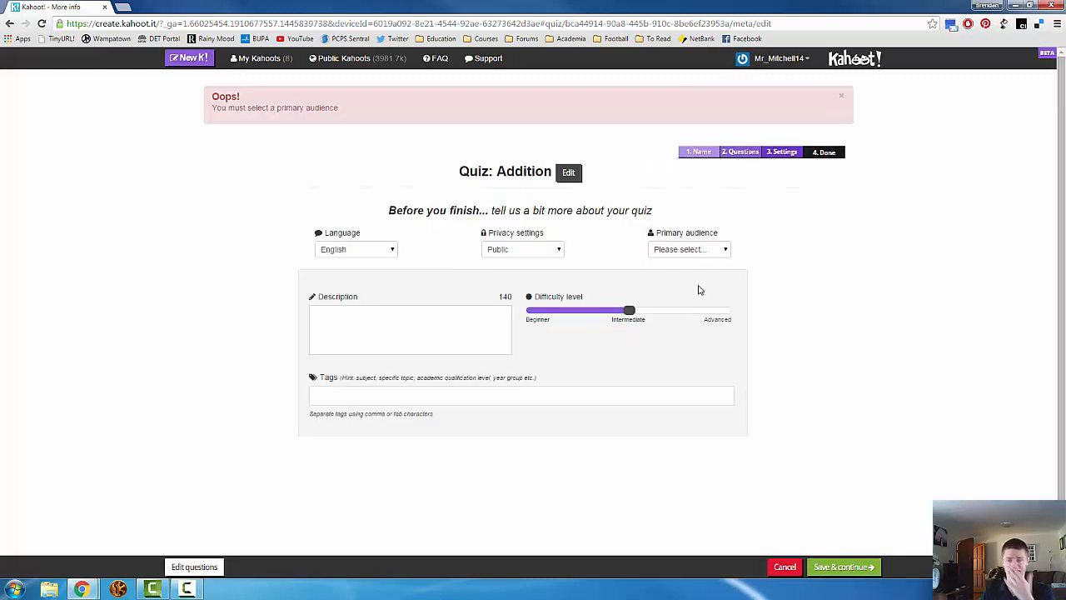
click(690, 249)
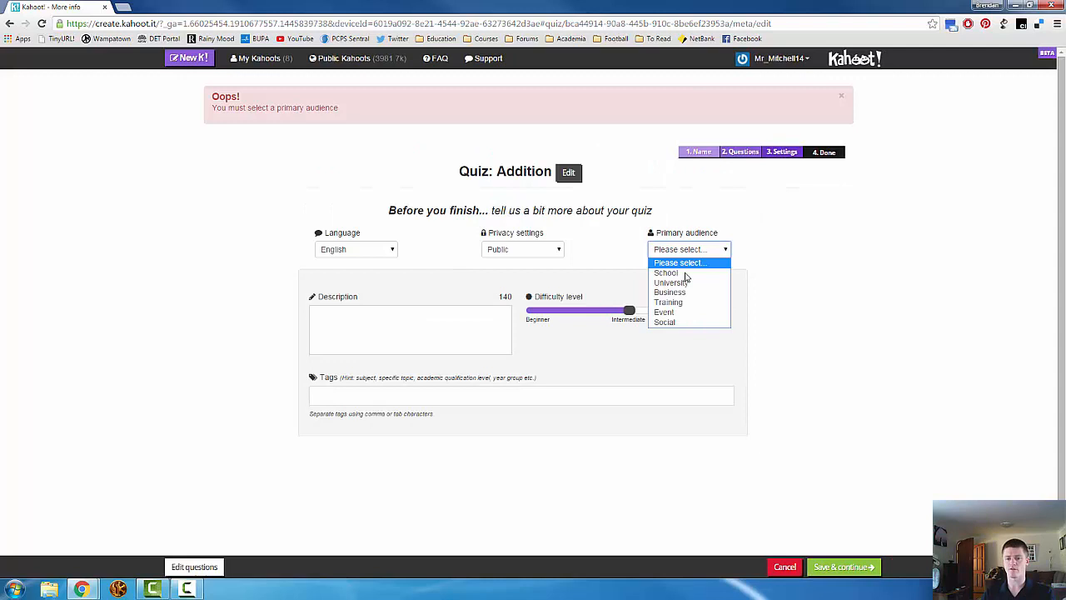
click(666, 273)
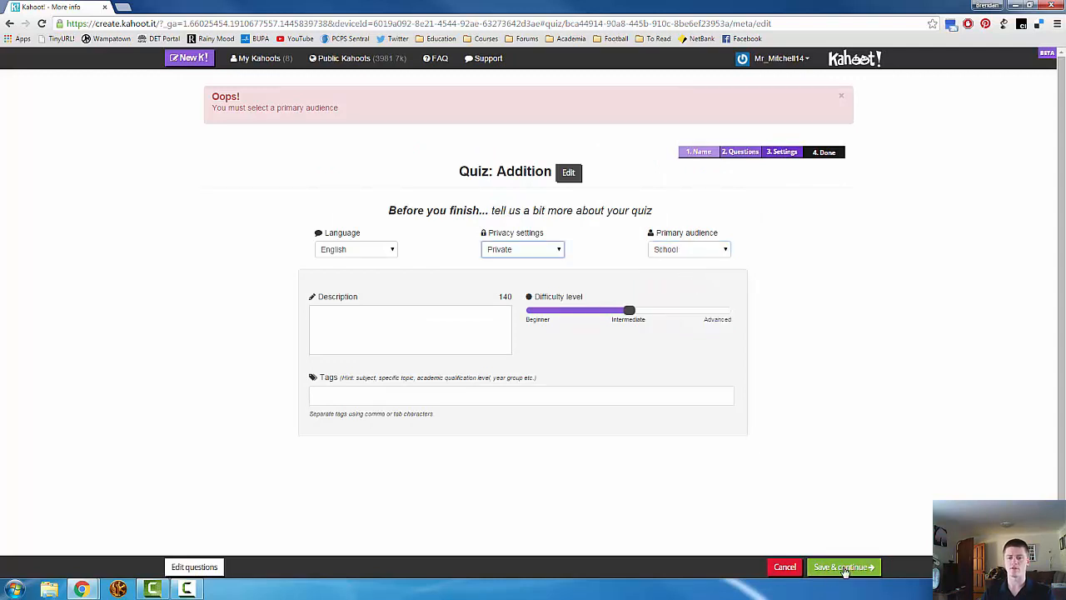
click(842, 566)
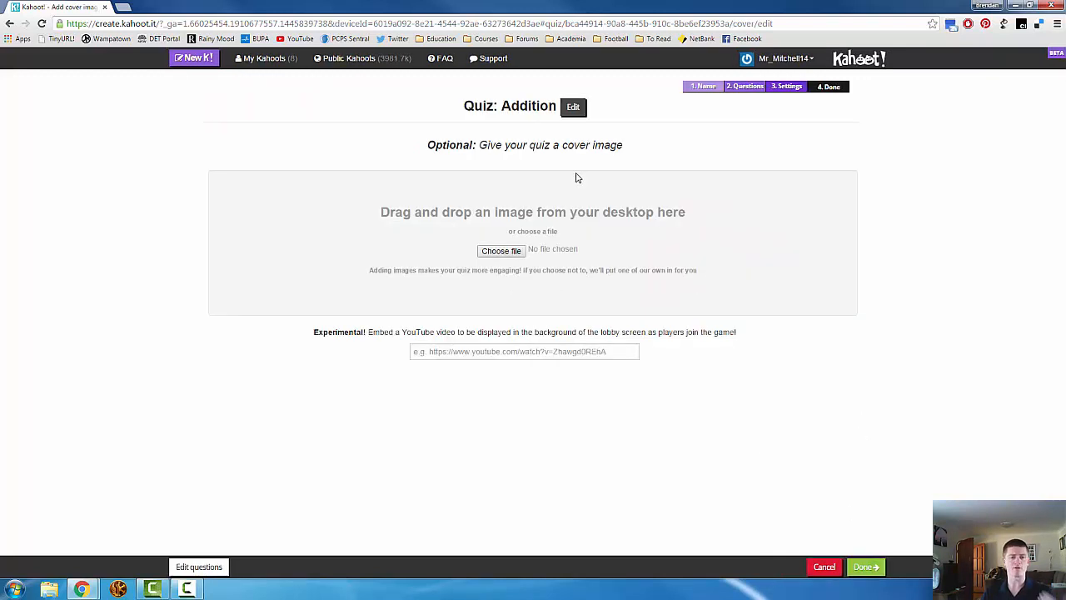
mouse_move(553, 207)
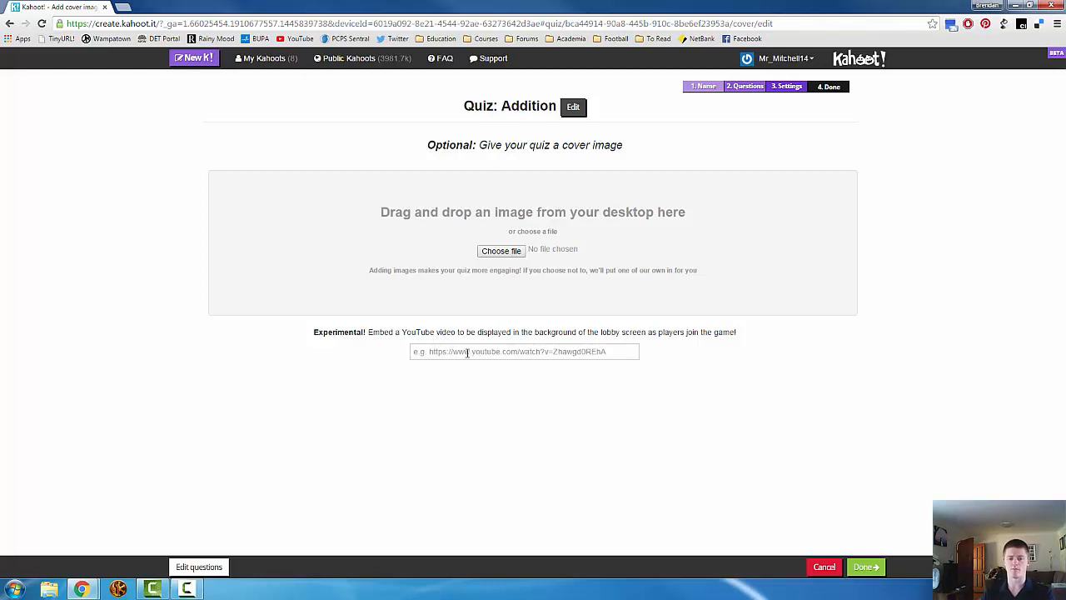
Leave cover image and YouTube URL empty and finish with Done.
click(525, 349)
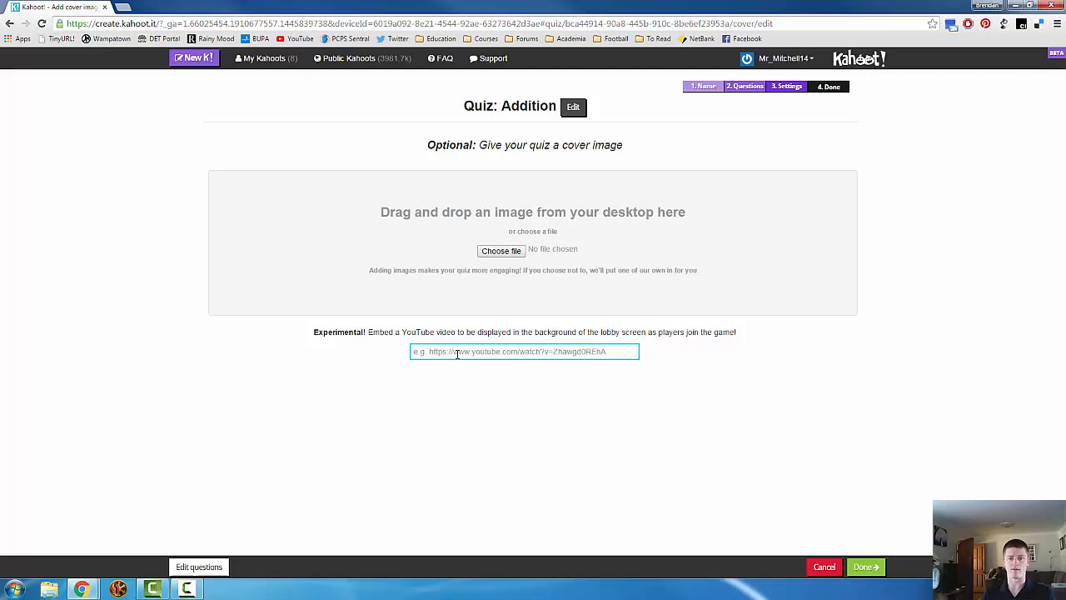
mouse_move(853, 556)
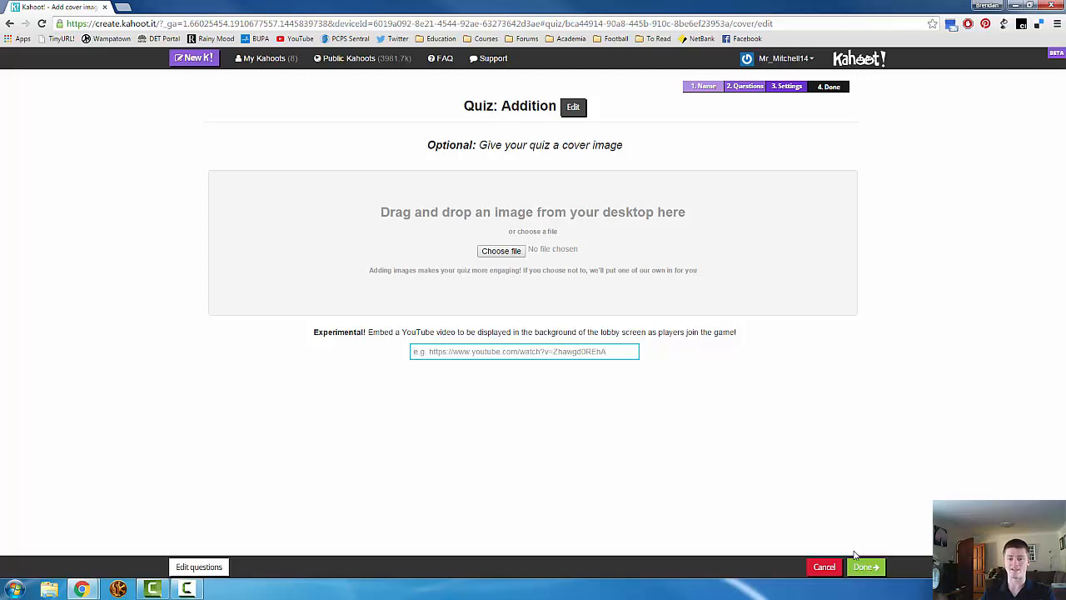
click(865, 566)
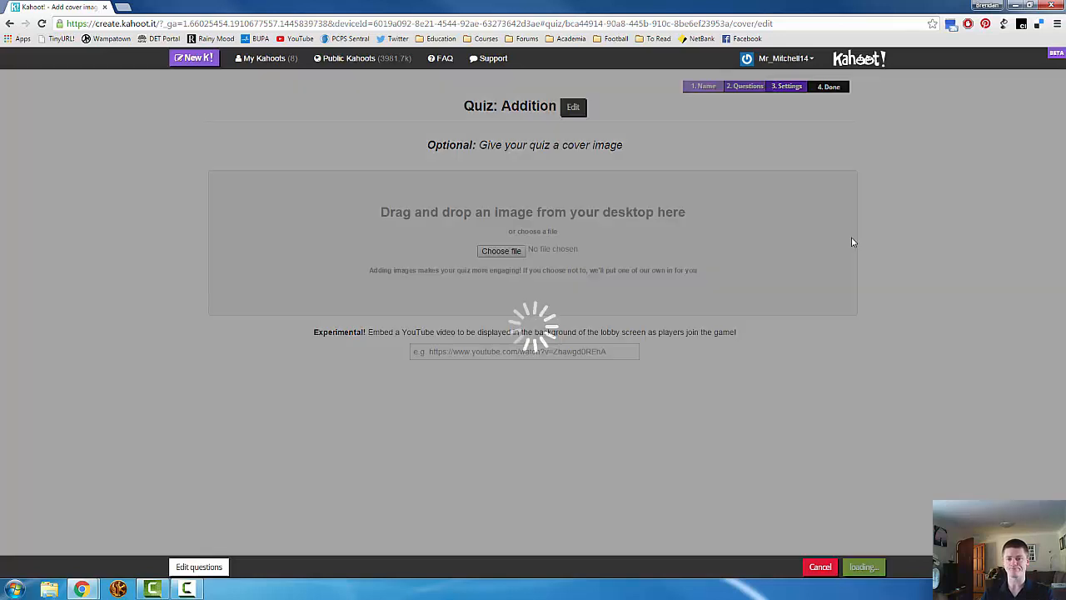
click(862, 566)
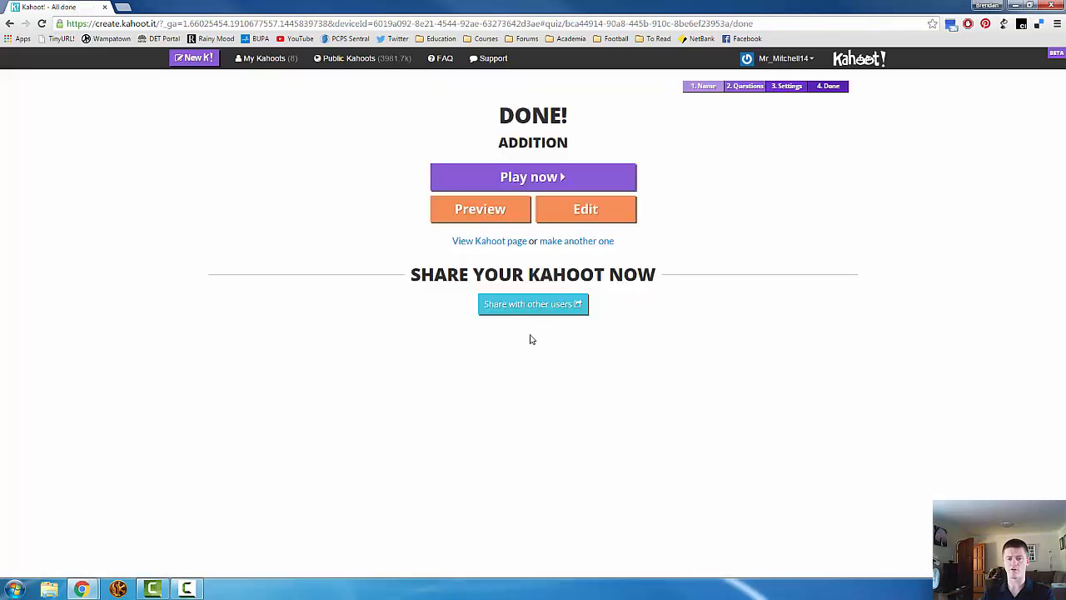
mouse_move(586, 146)
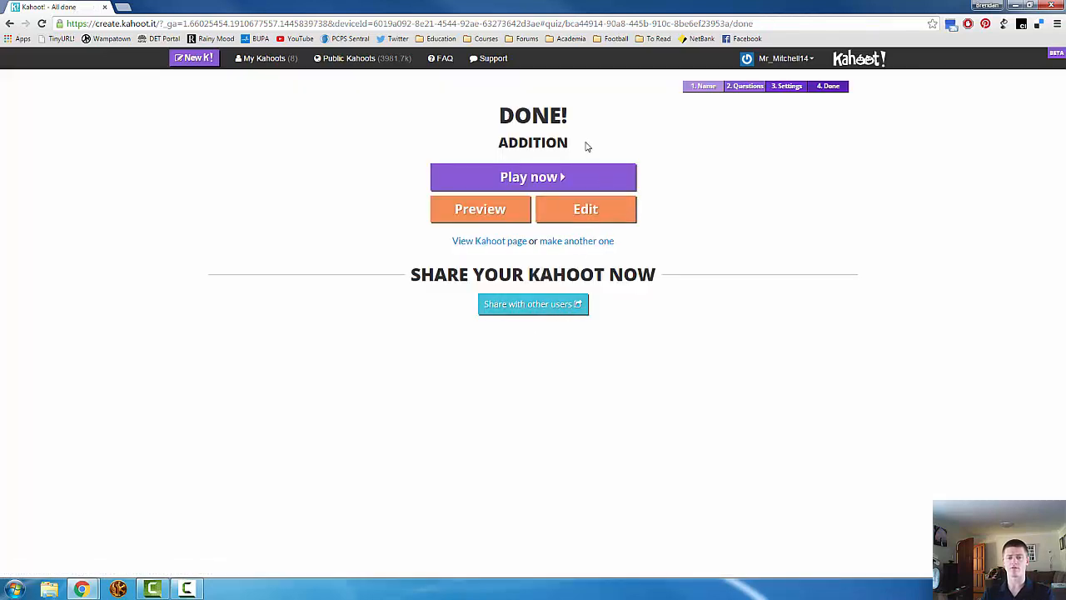
mouse_move(586, 210)
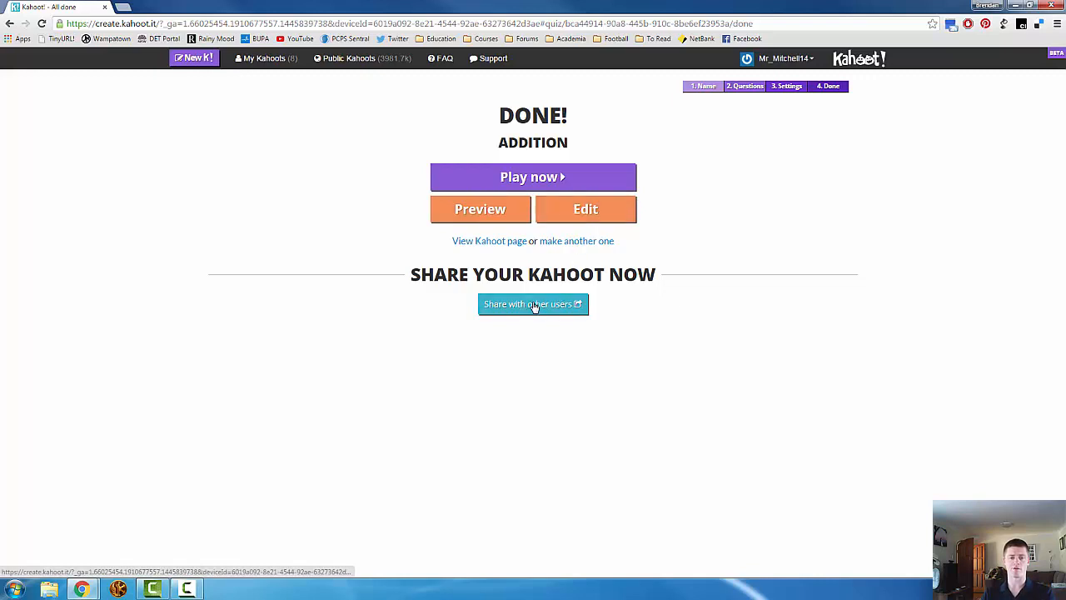
mouse_move(533, 177)
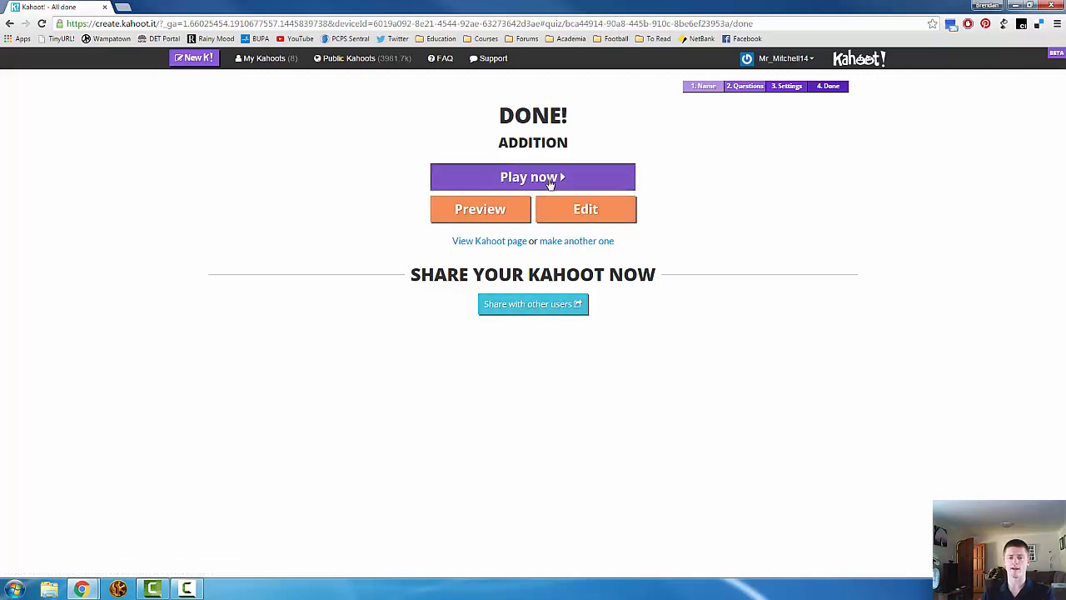
click(533, 176)
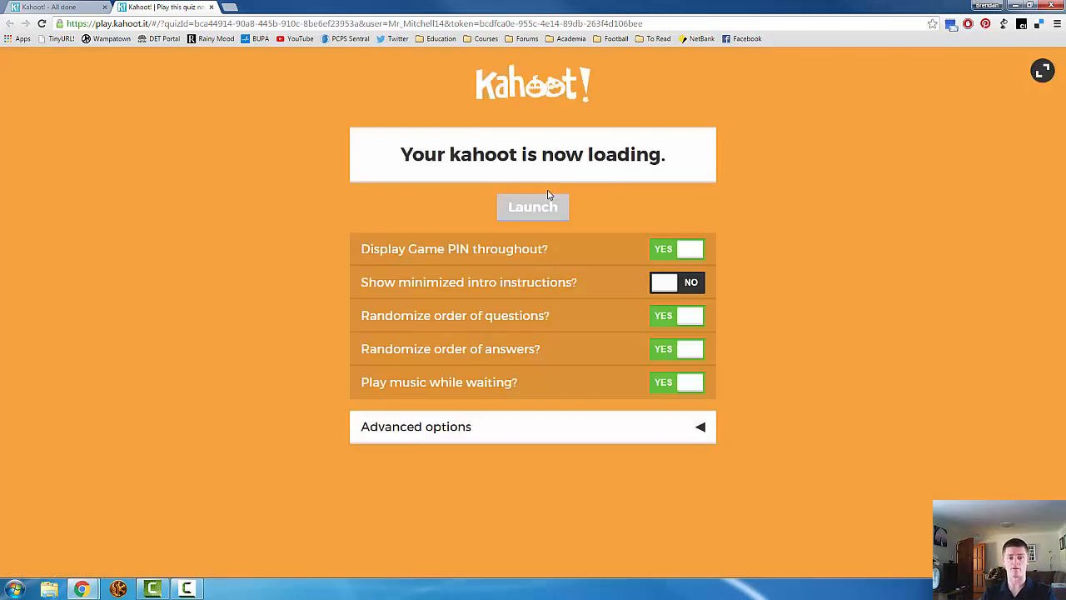
mouse_move(666, 253)
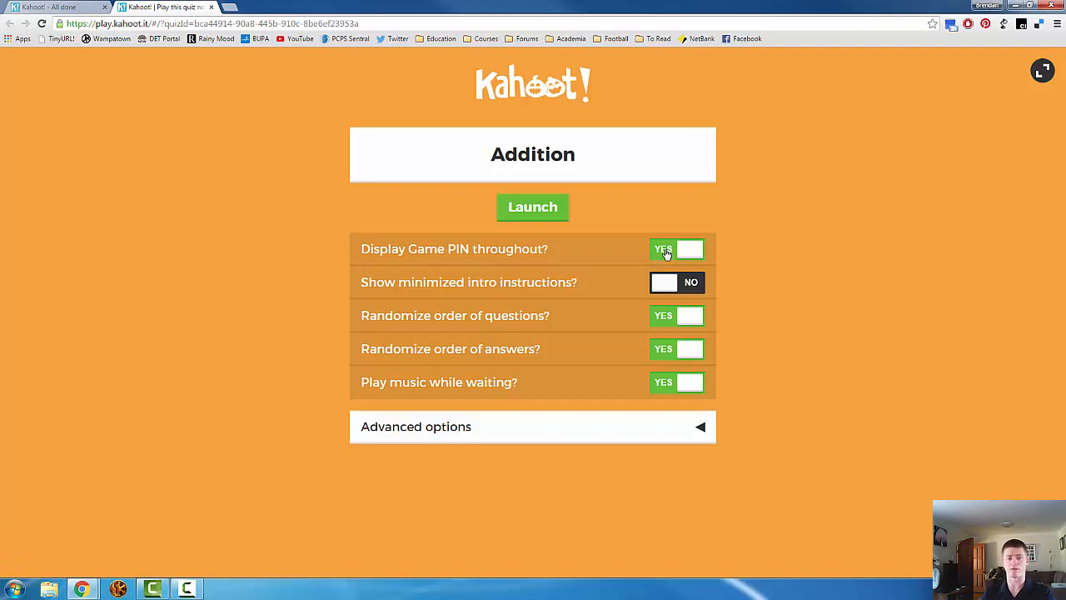
mouse_move(667, 266)
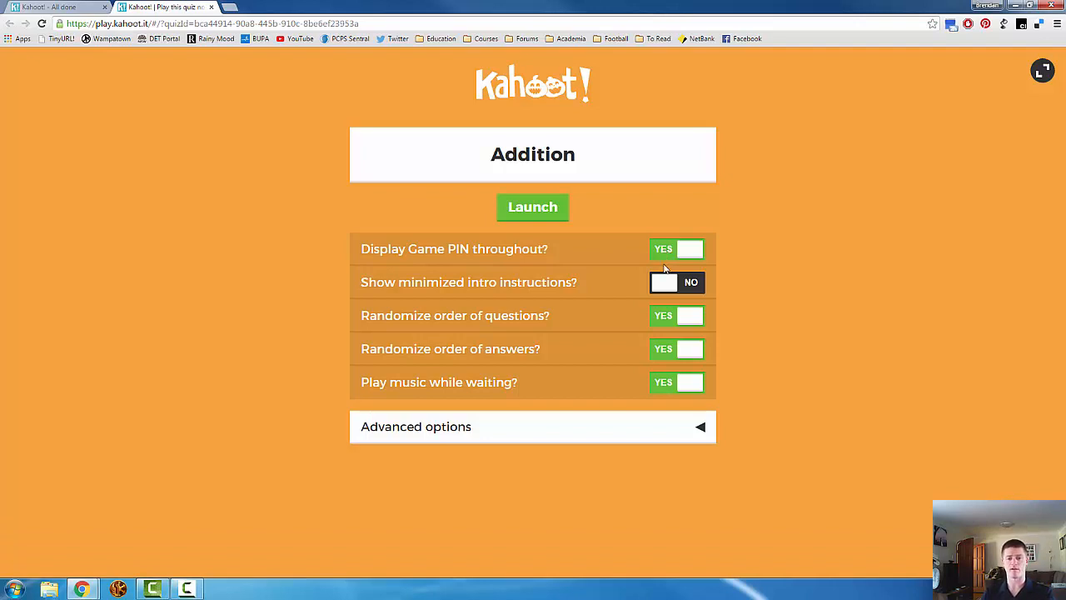
mouse_move(670, 288)
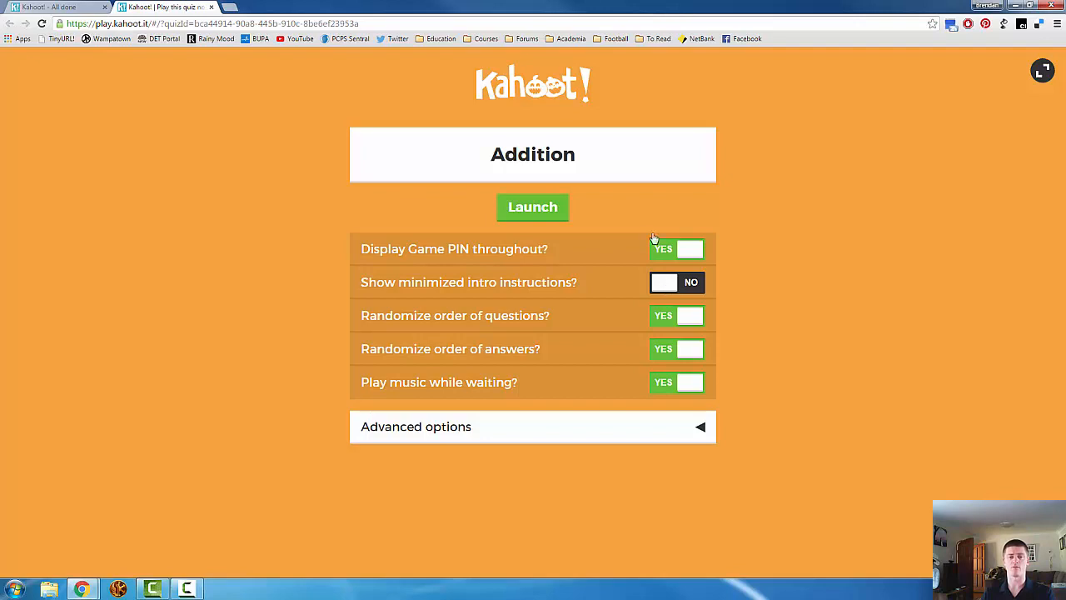
mouse_move(306, 160)
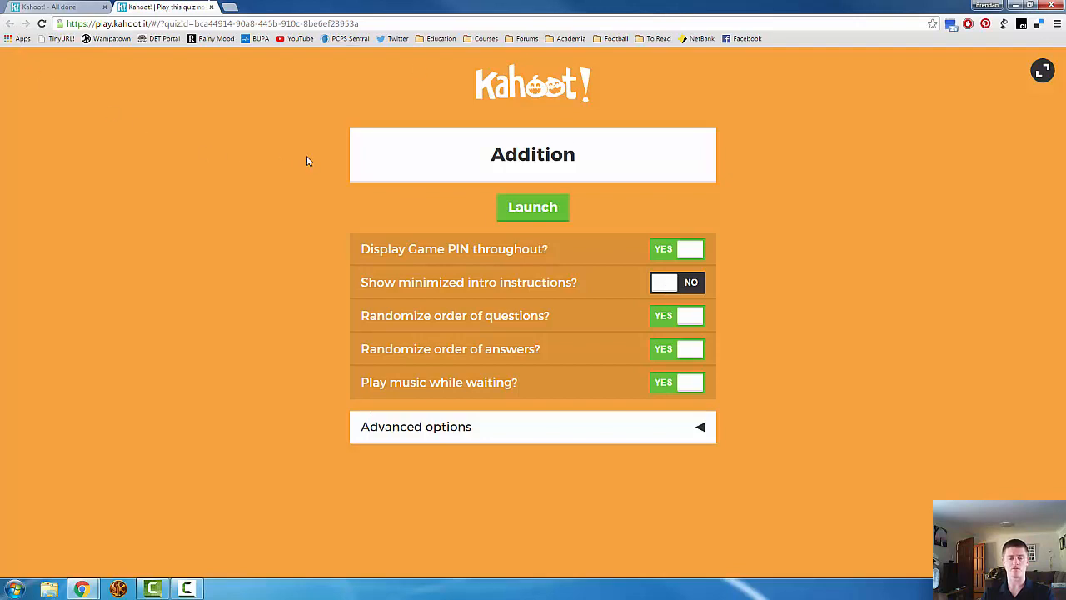
mouse_move(408, 186)
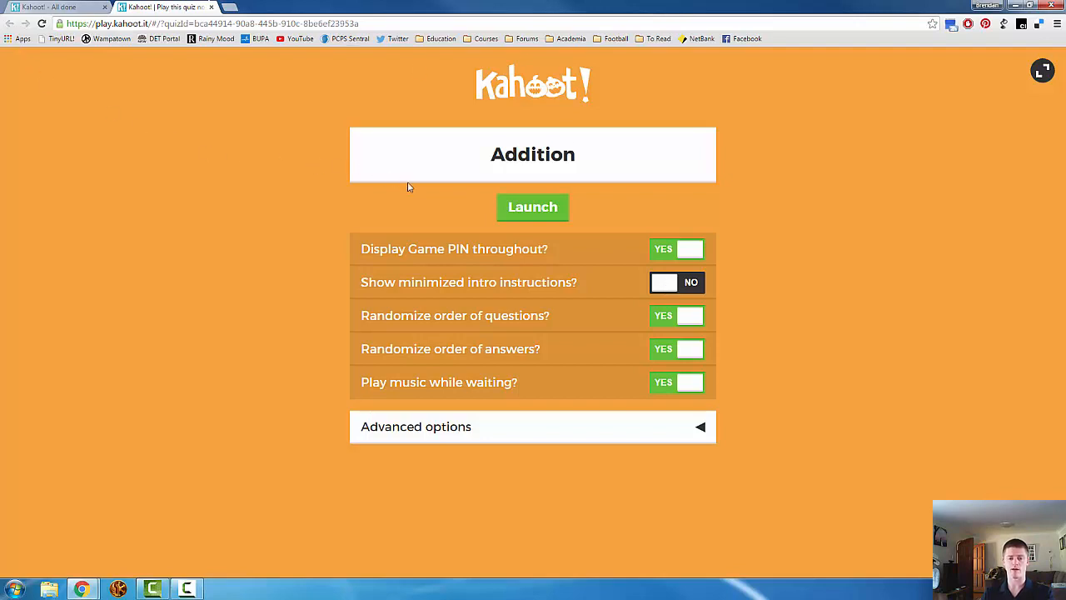
mouse_move(673, 325)
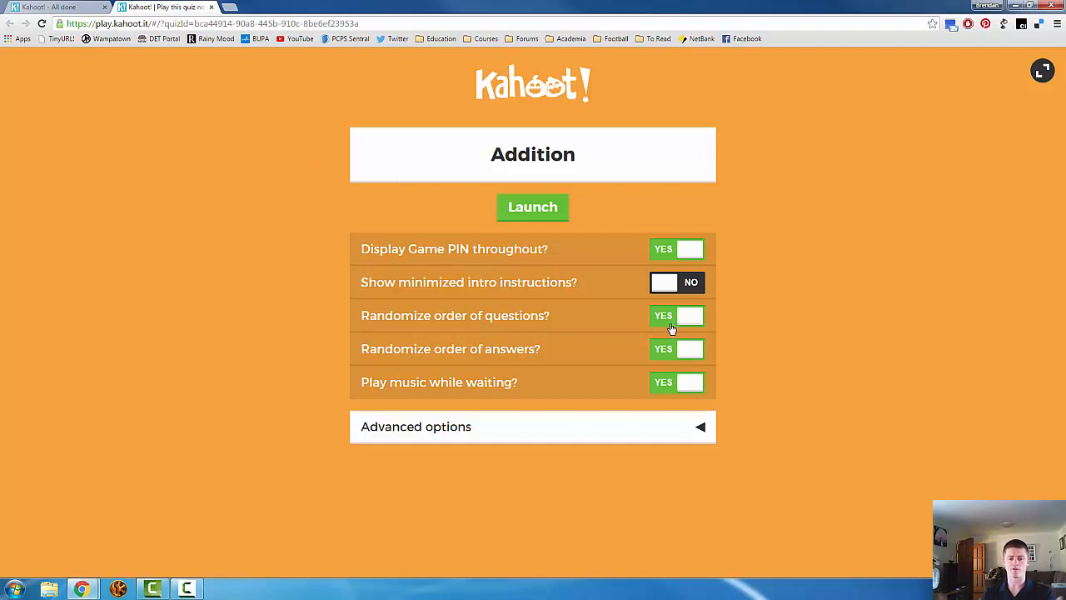
mouse_move(666, 443)
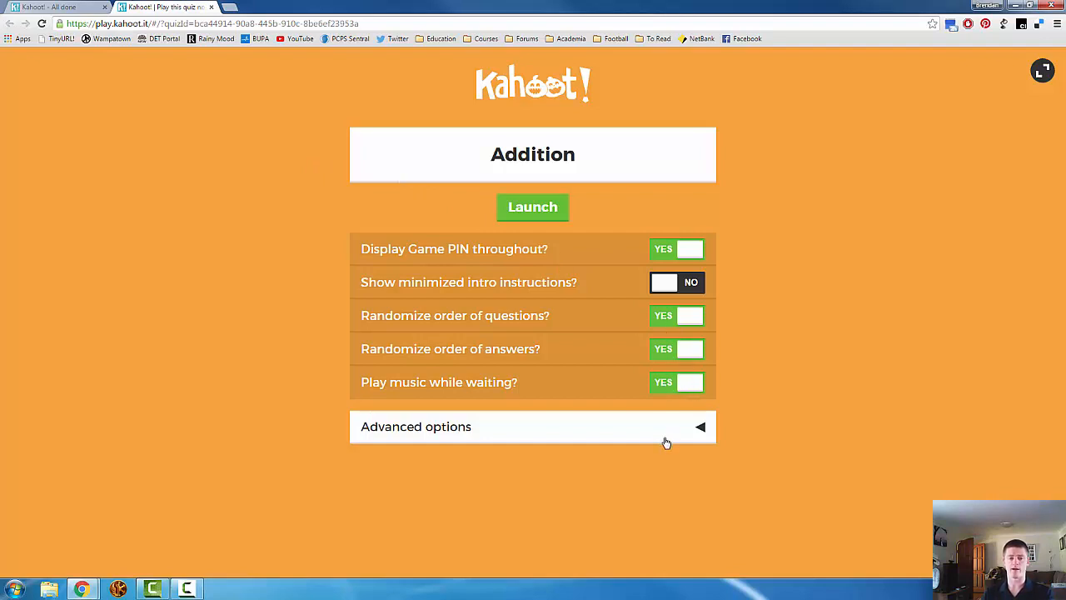
Choose Play now to show the Game PIN launch page with its toggles.
click(533, 427)
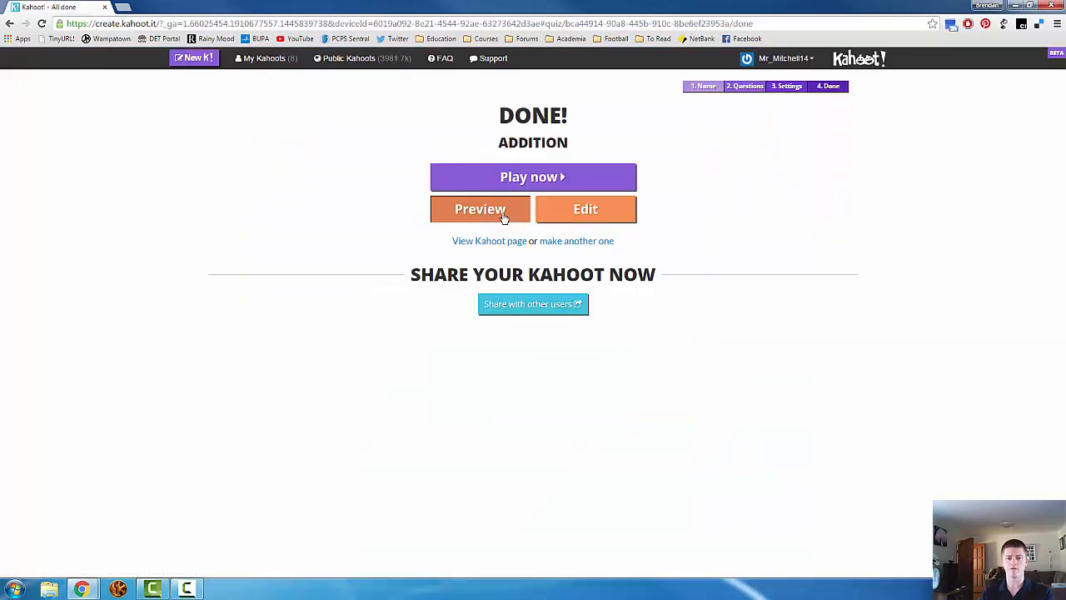
click(480, 210)
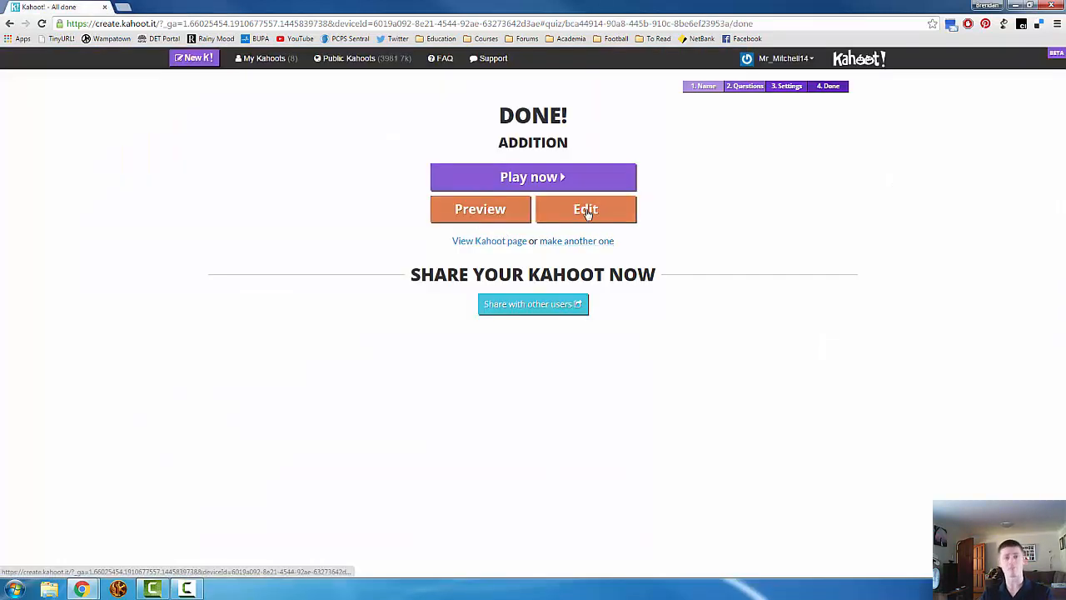
mouse_move(533, 304)
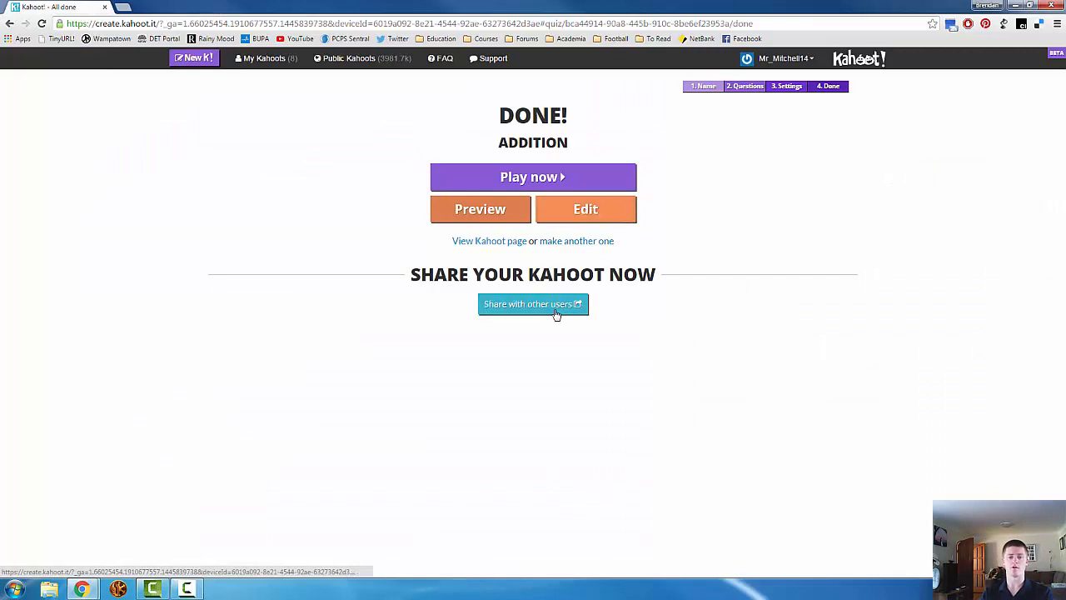
click(533, 303)
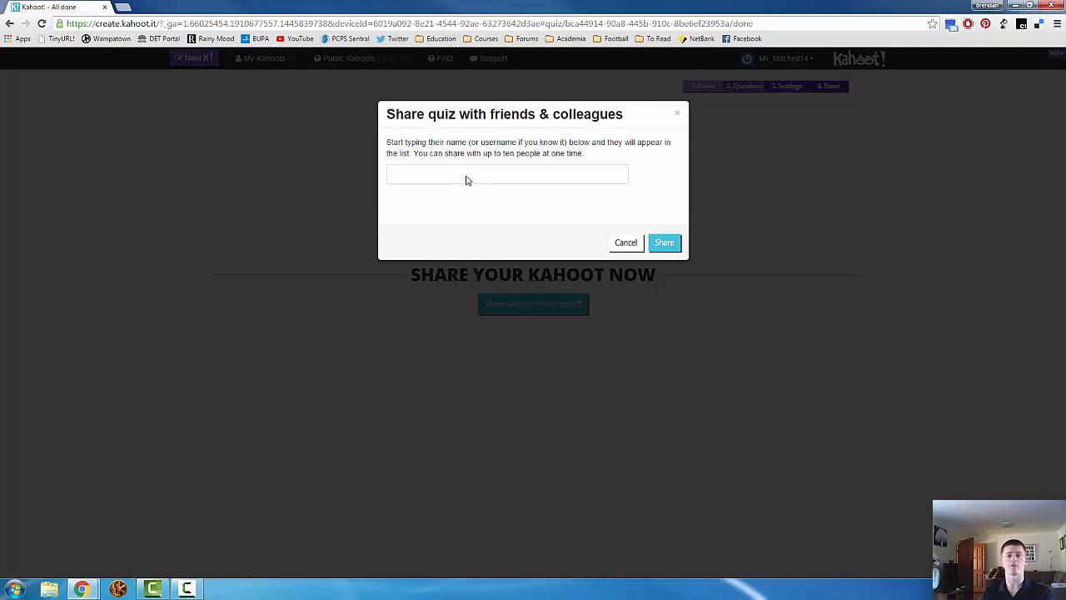
mouse_move(625, 243)
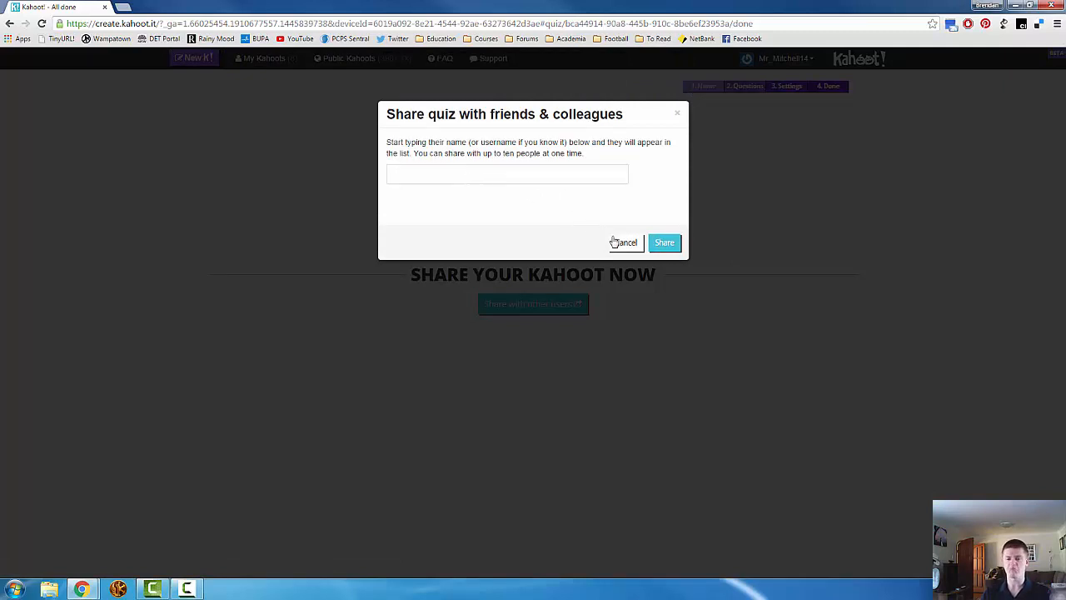
click(625, 243)
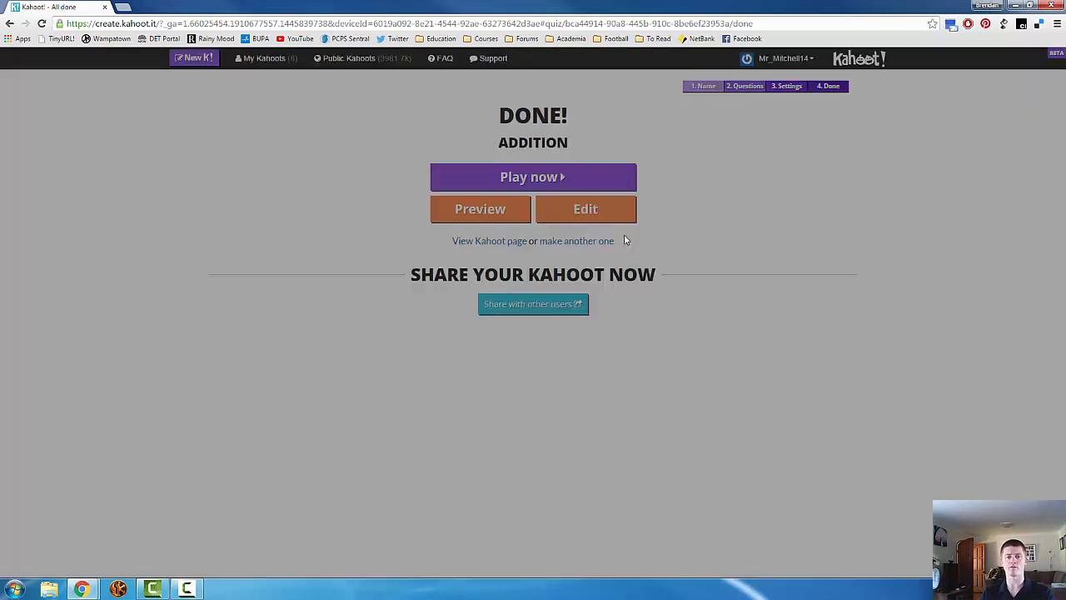
click(265, 59)
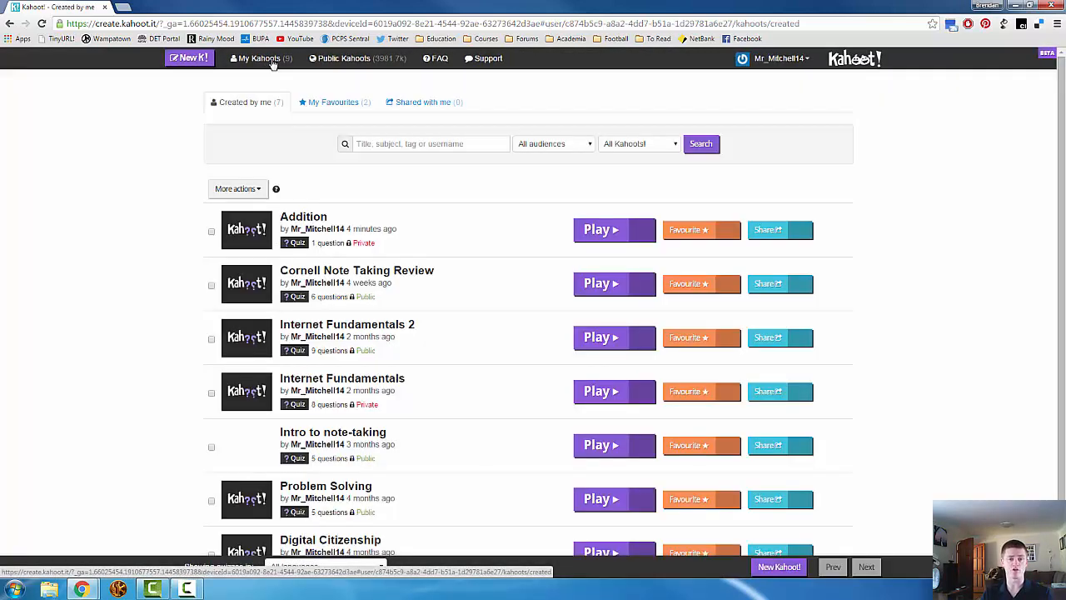
Scroll the Created by me list, confirming the private Addition quiz sits at the top.
scroll(down, 3)
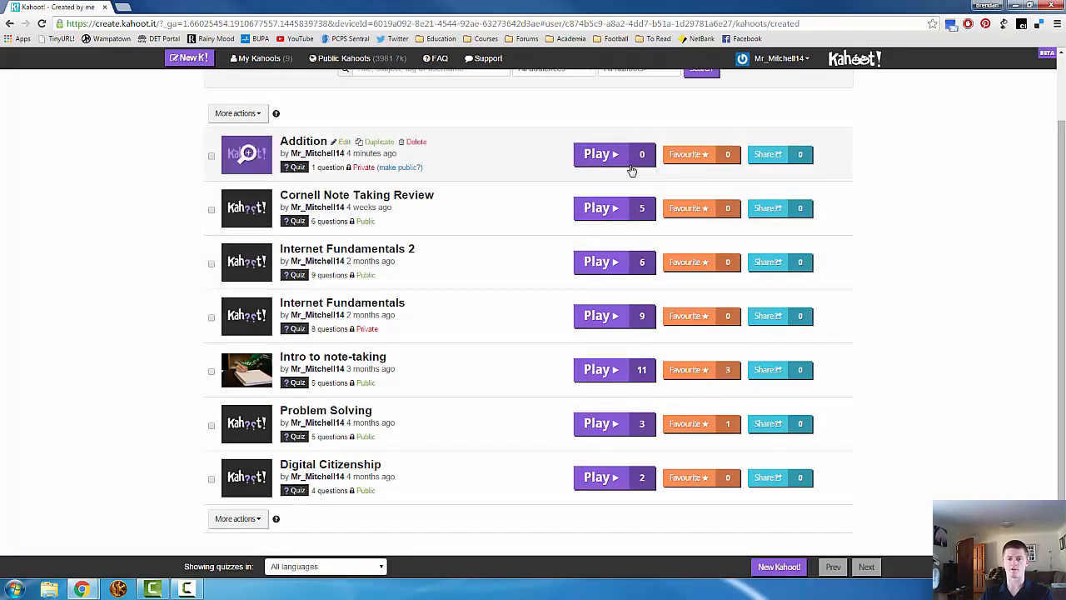
mouse_move(701, 159)
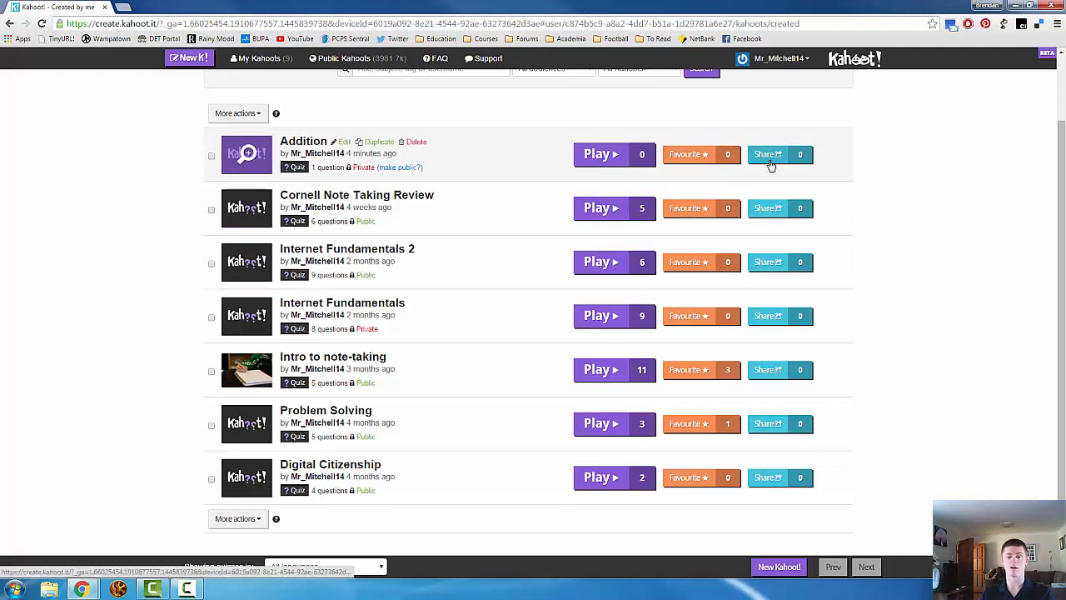
mouse_move(646, 320)
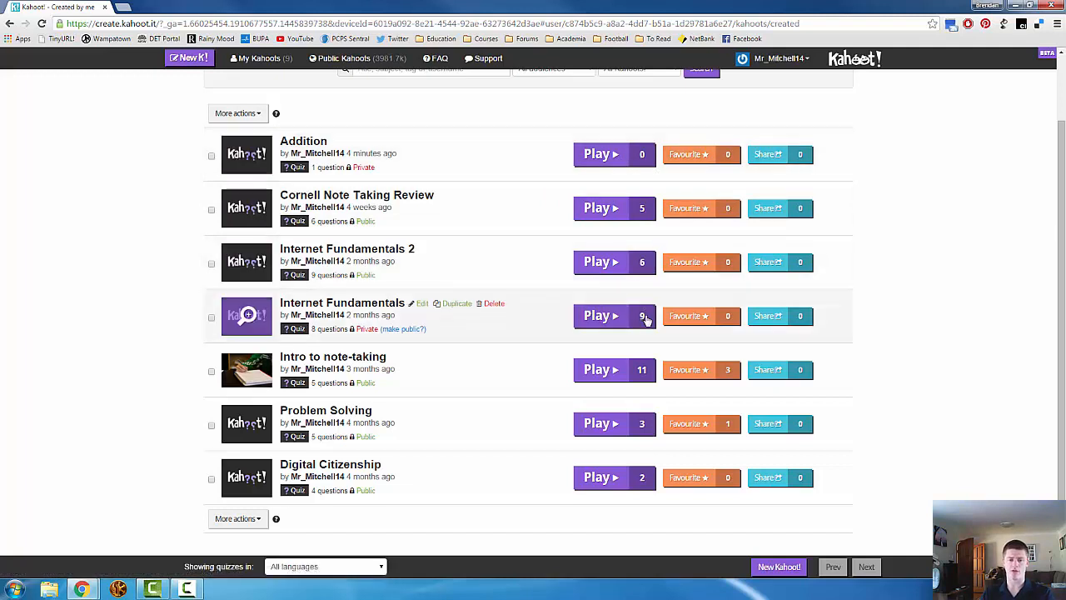
mouse_move(776, 326)
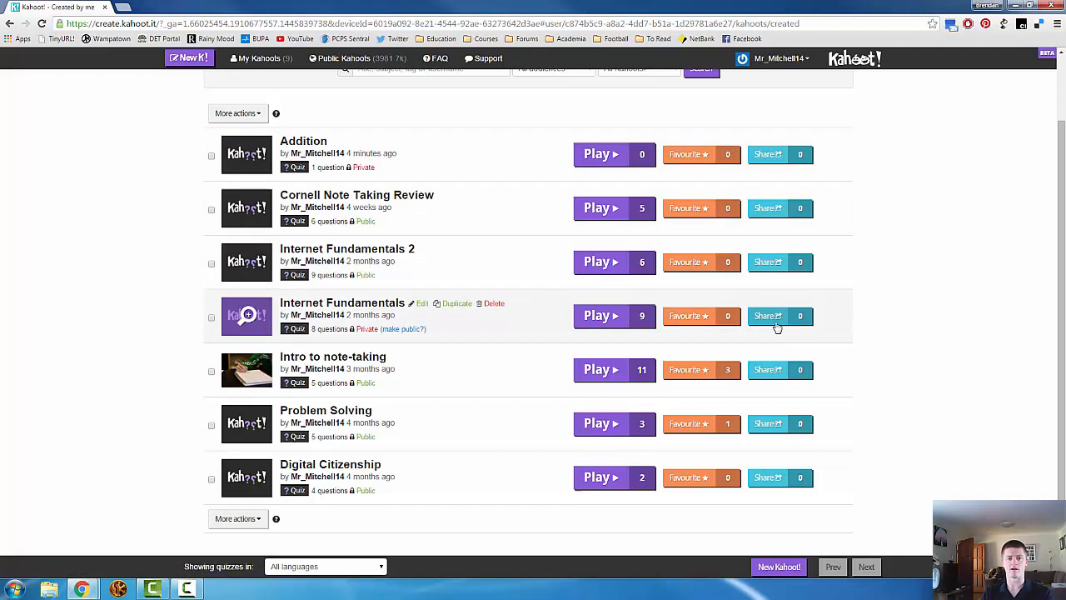
scroll(up, 3)
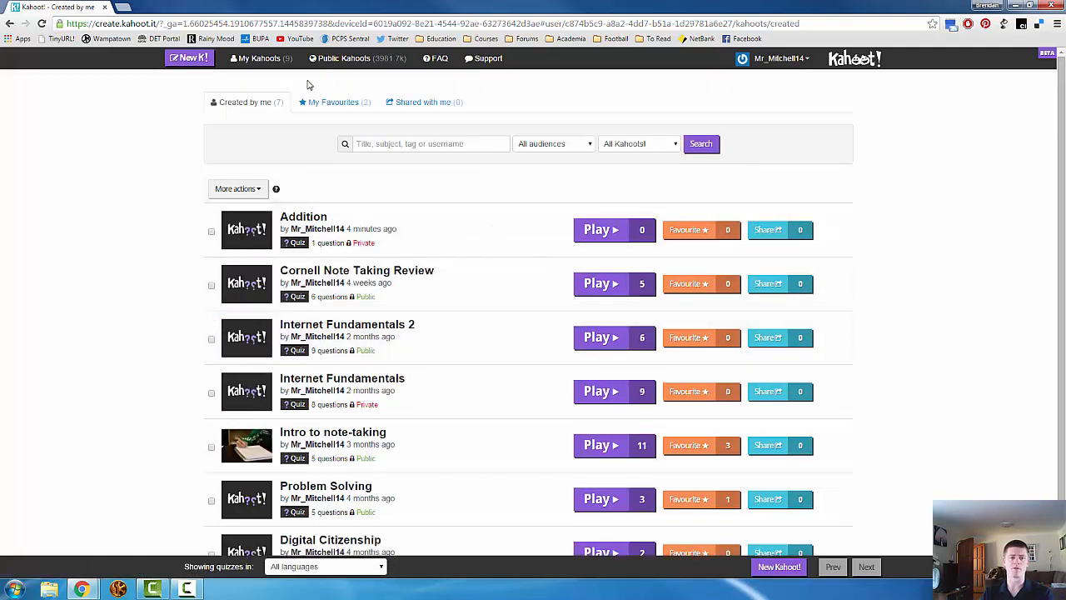
mouse_move(311, 90)
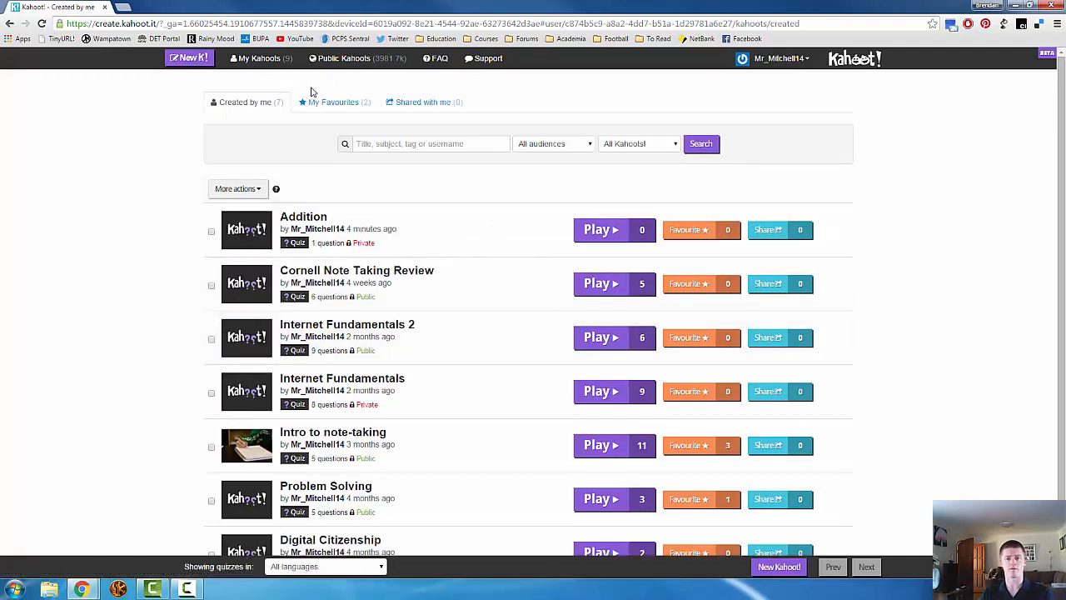